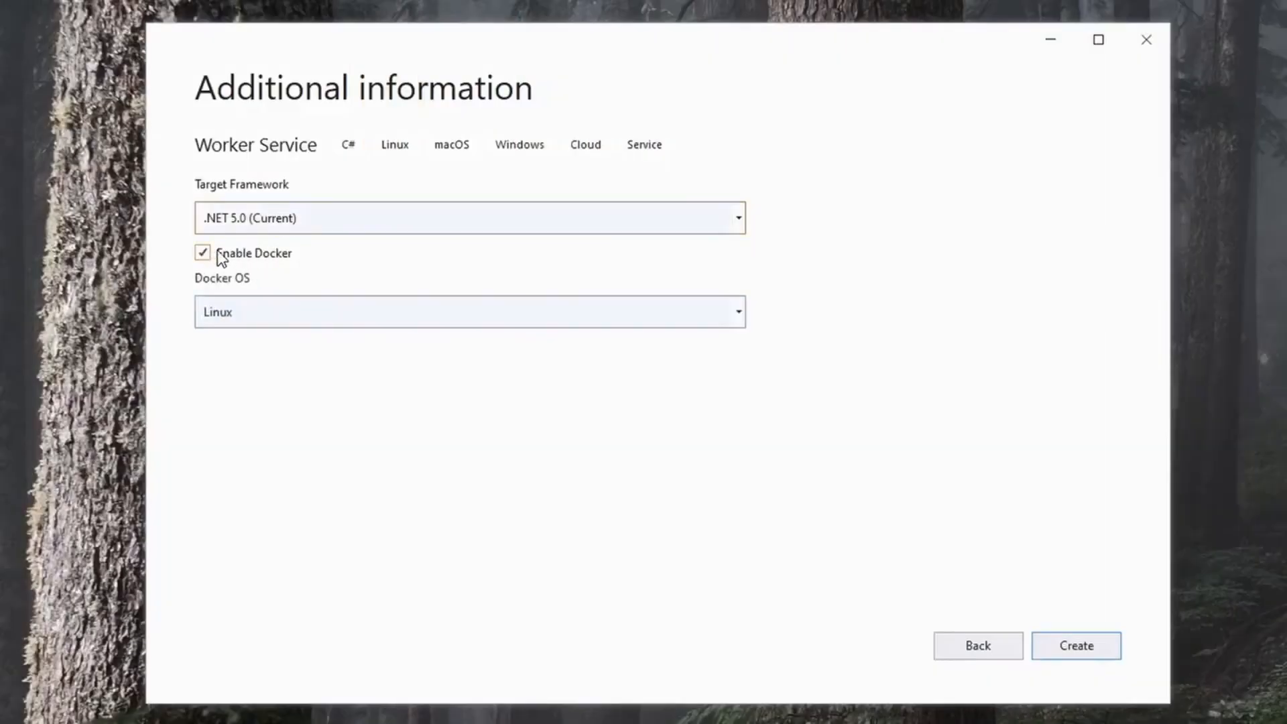
Step: Create the Worker Service project on .NET 5.0 with Linux Docker support enabled
left_click(734, 311)
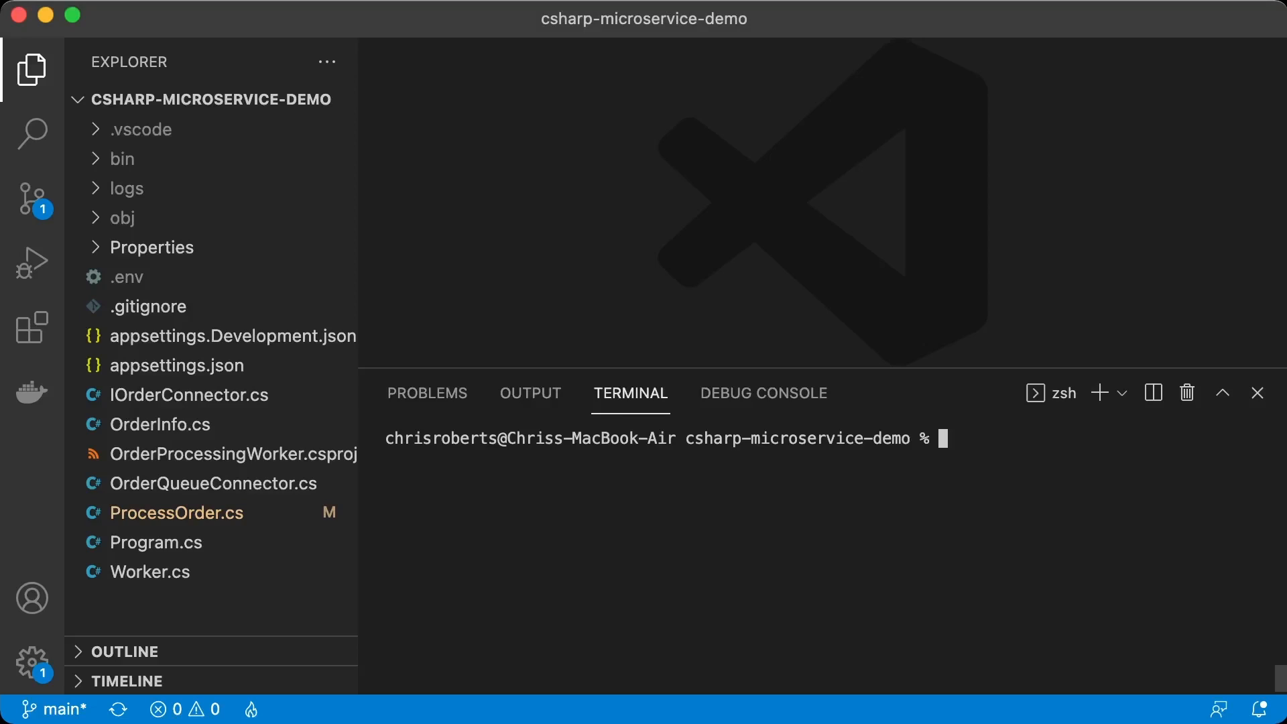
Step: Run the worker with dotnet run, watch its order-polling logs, then stop it
type("dotnet run")
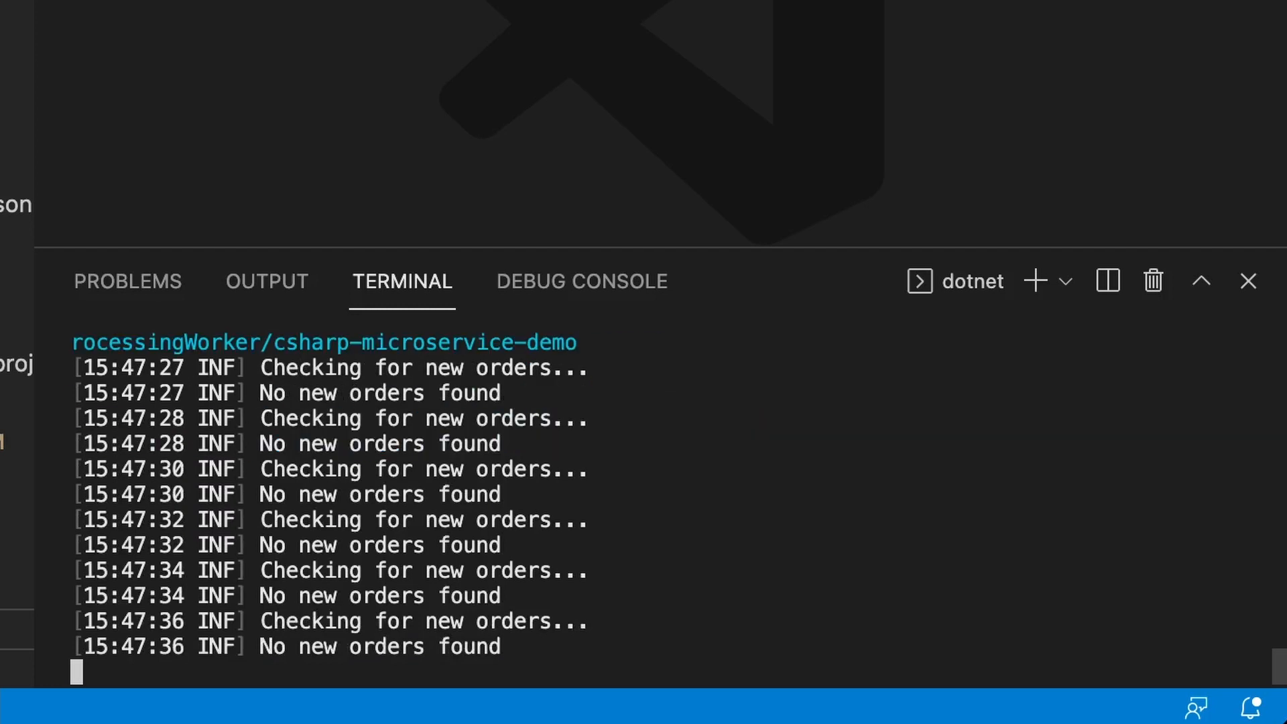
key("ctrl+c")
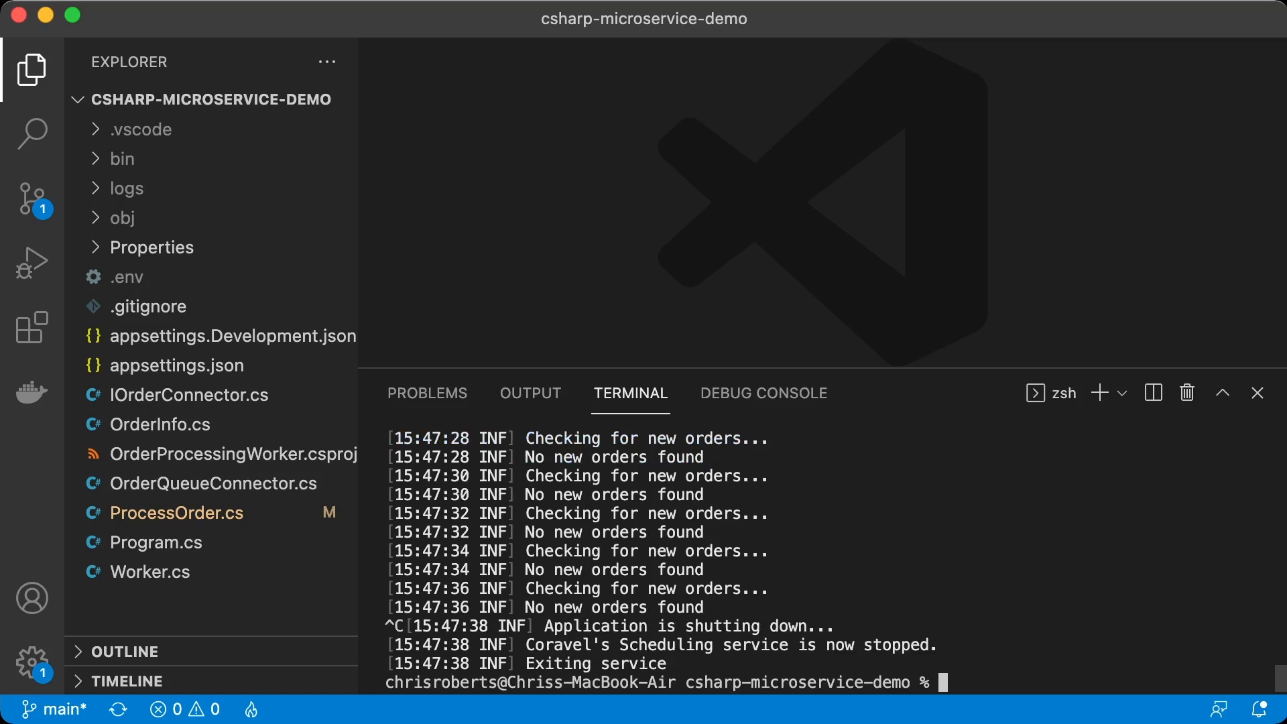
Step: Create a Dockerfile starting with FROM mcr.microsoft.com/dotnet/sdk:5.0
left_click(329, 136)
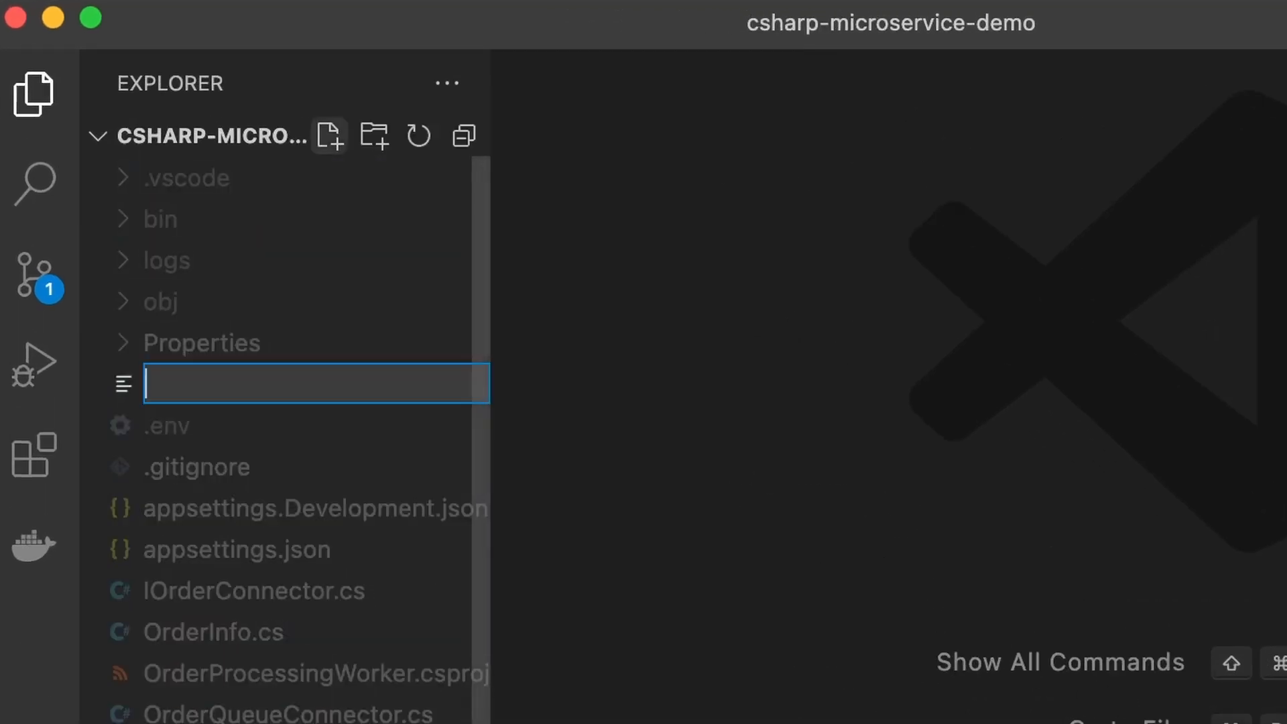
type("Dockerfile")
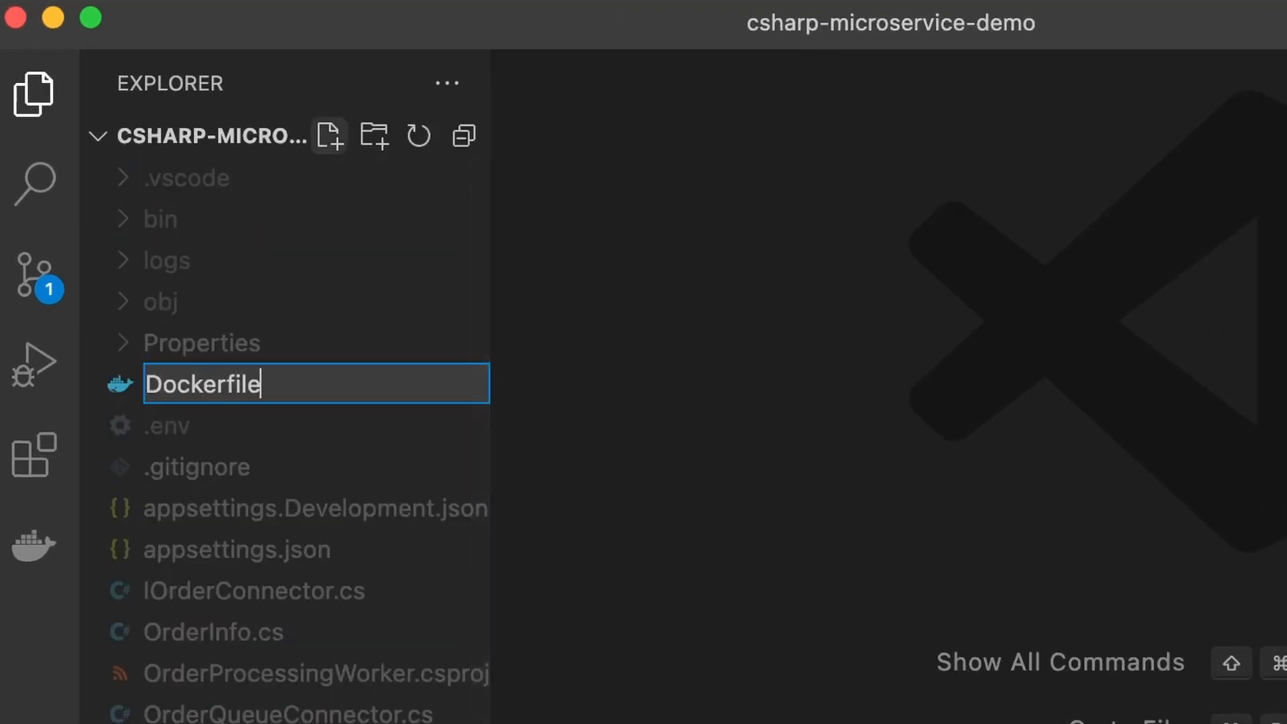
key("Enter")
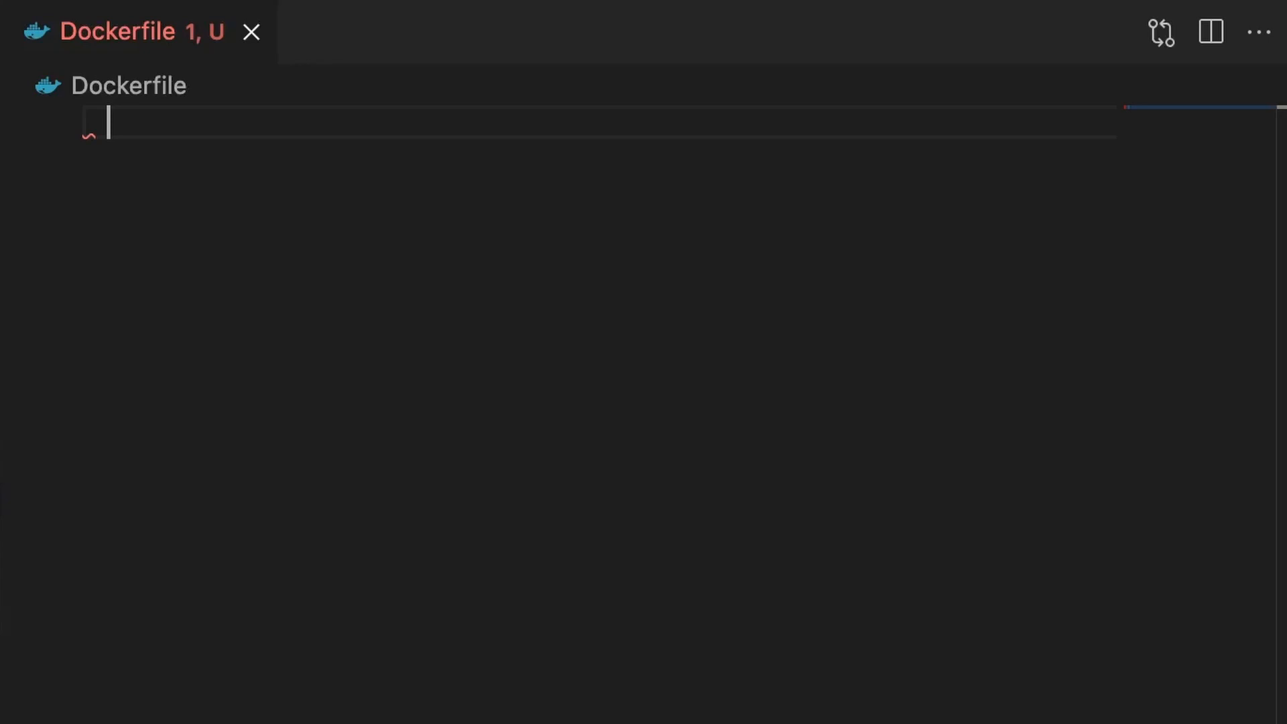
type("FROM")
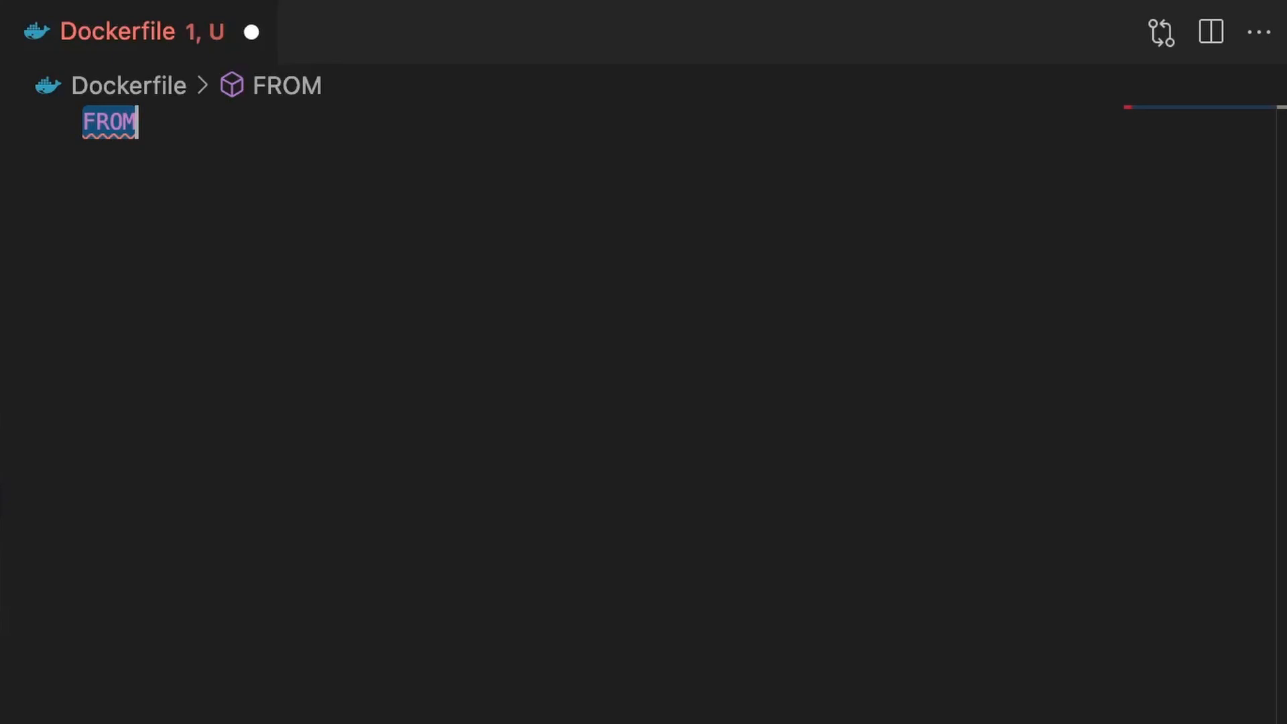
type("mcr.microsoft.com/dotnet/sdk:5.0")
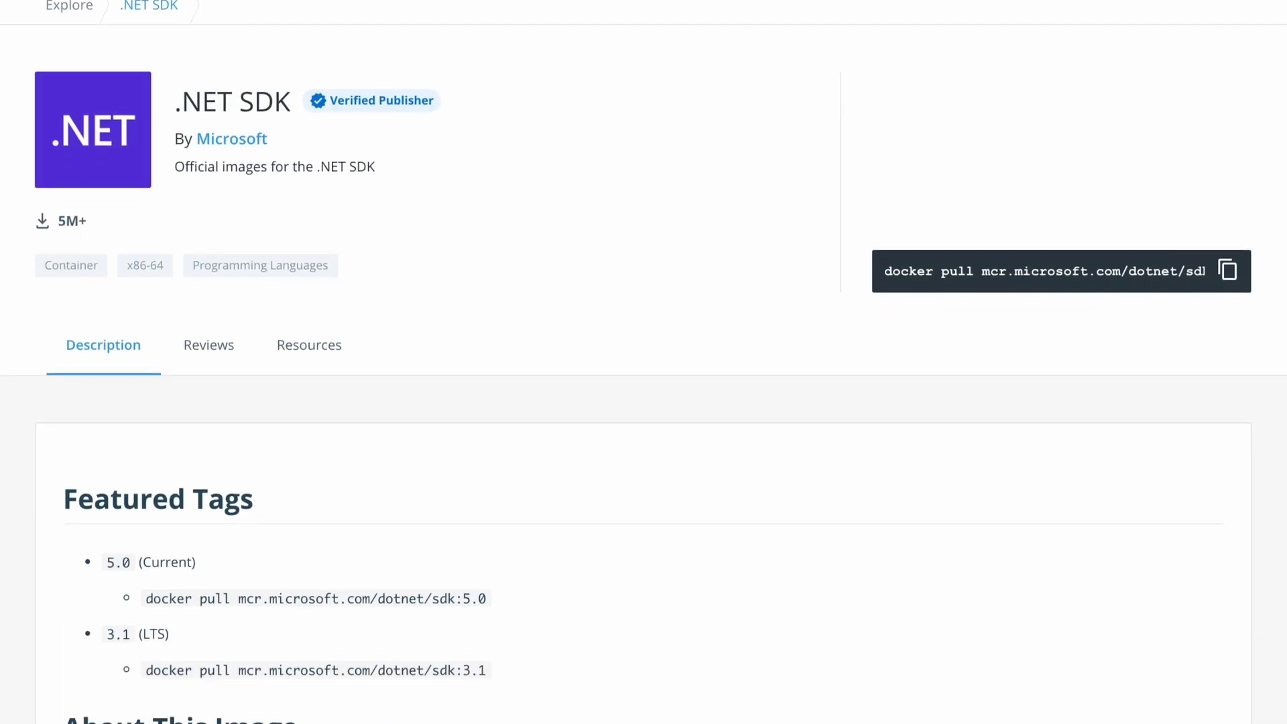
Step: Scroll the Docker Hub .NET SDK page to view the 5.0 and 3.1 tags
scroll("down", 3)
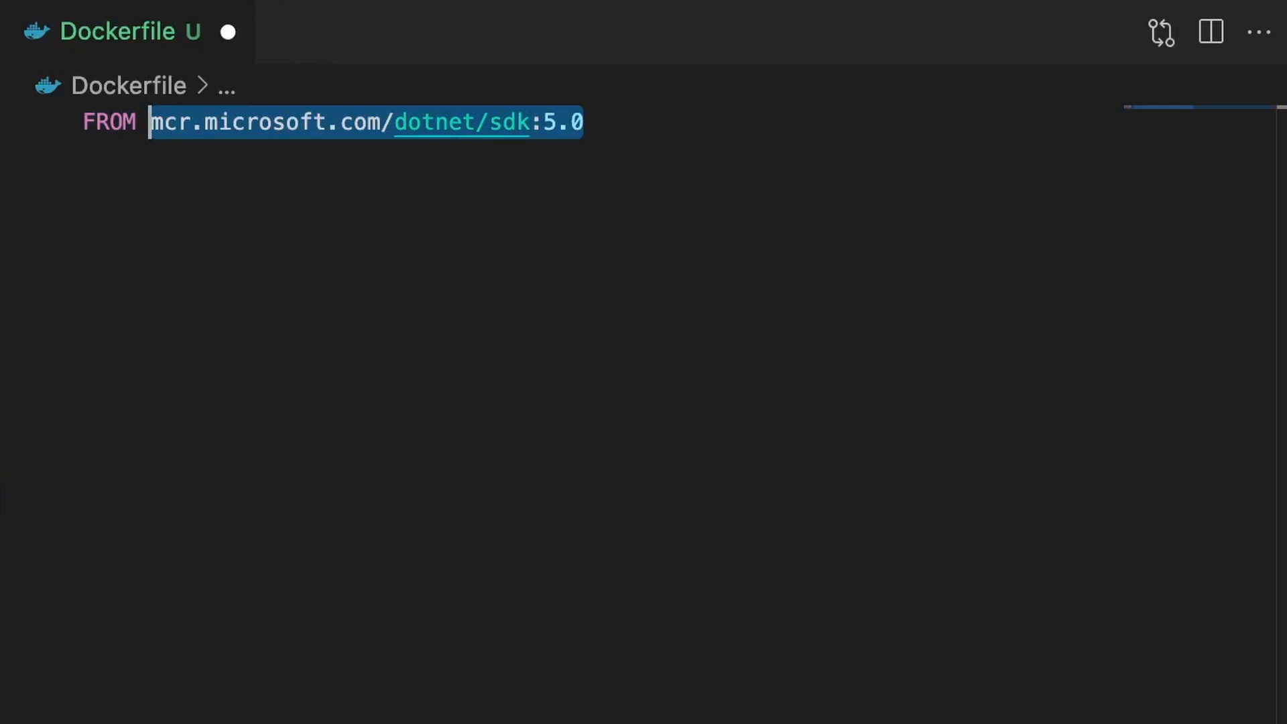
Step: Name the stage build, set WORKDIR /src, copy and restore OrderProcessingWorker.csproj
type("AS build")
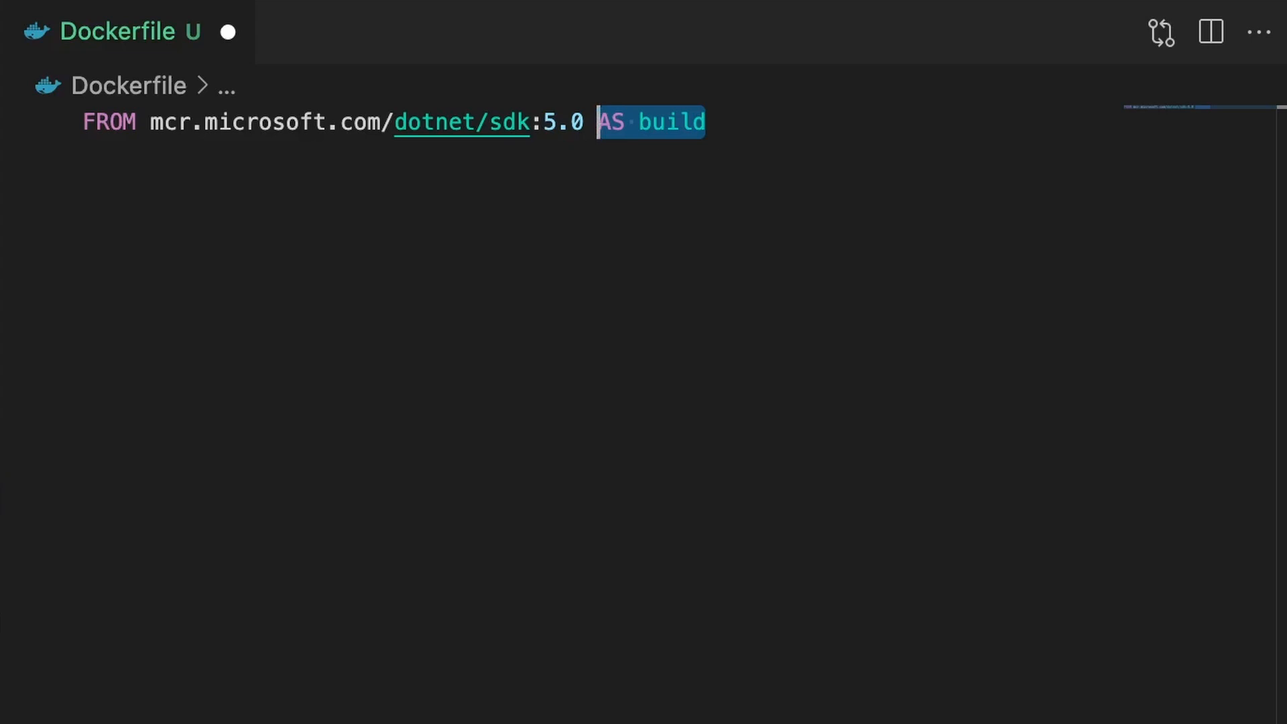
type("WORKDIR /src")
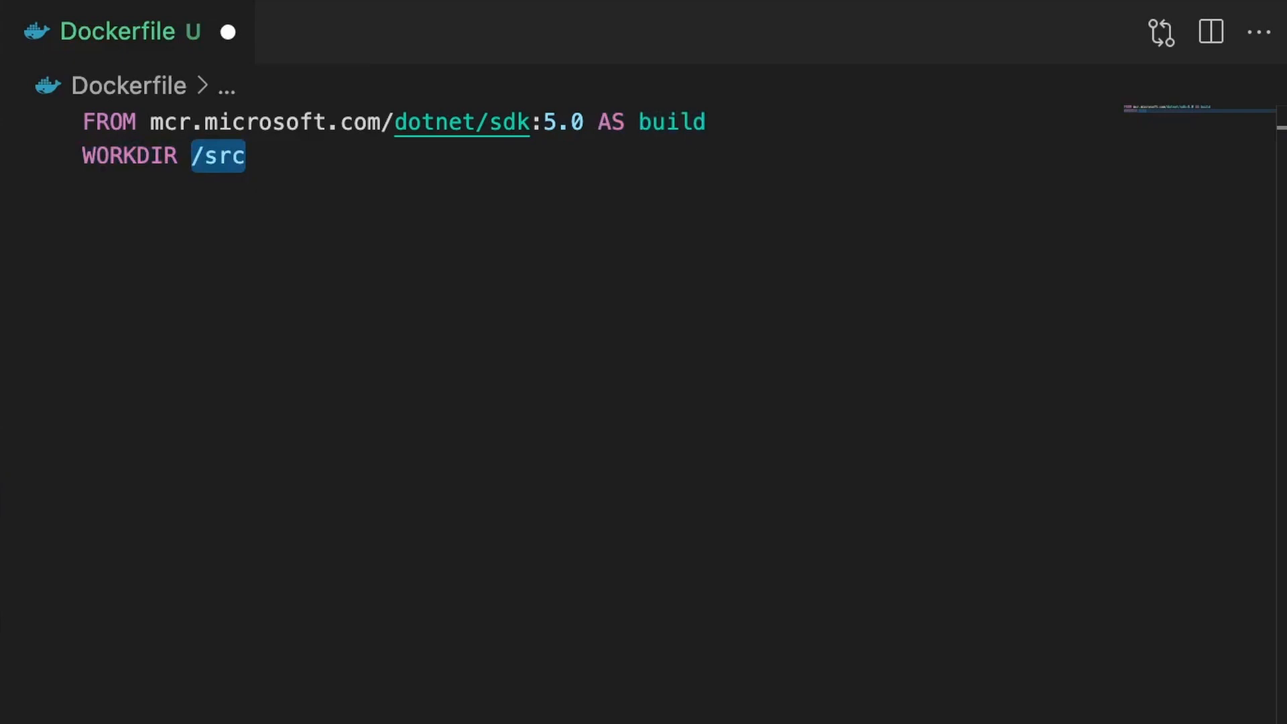
type("COPY")
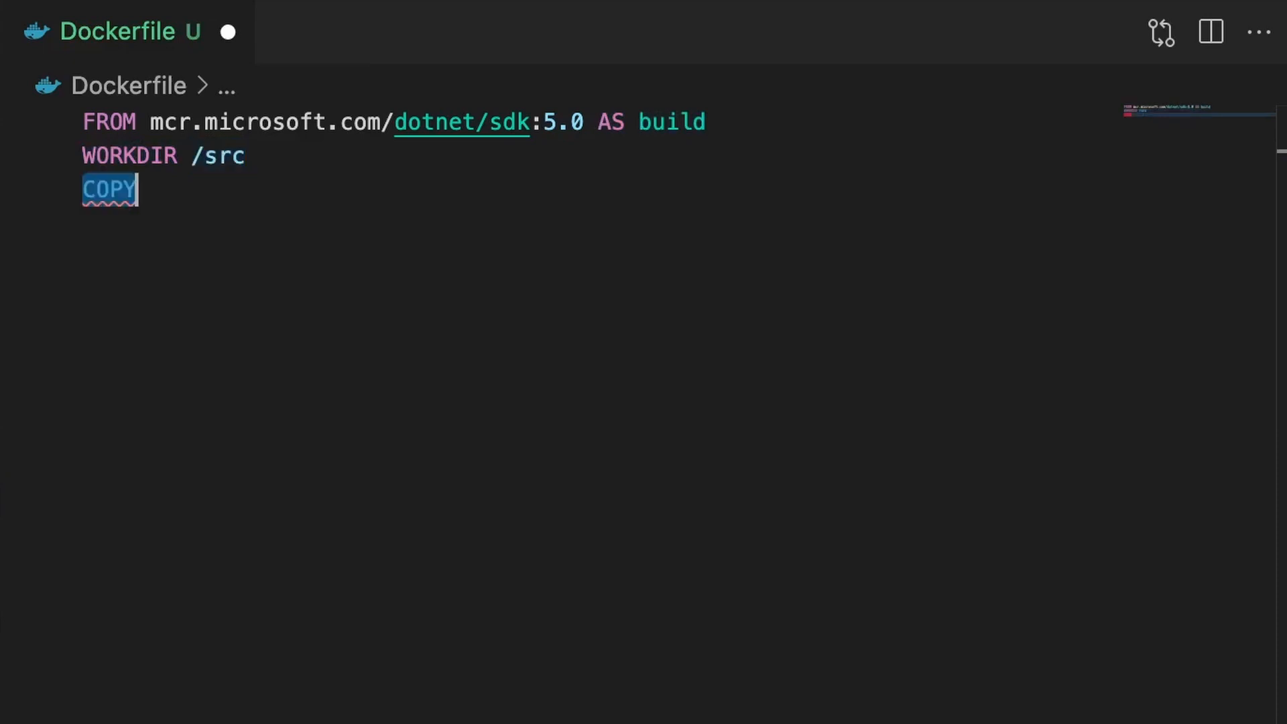
type("OrderProcessingWorker.csproj .")
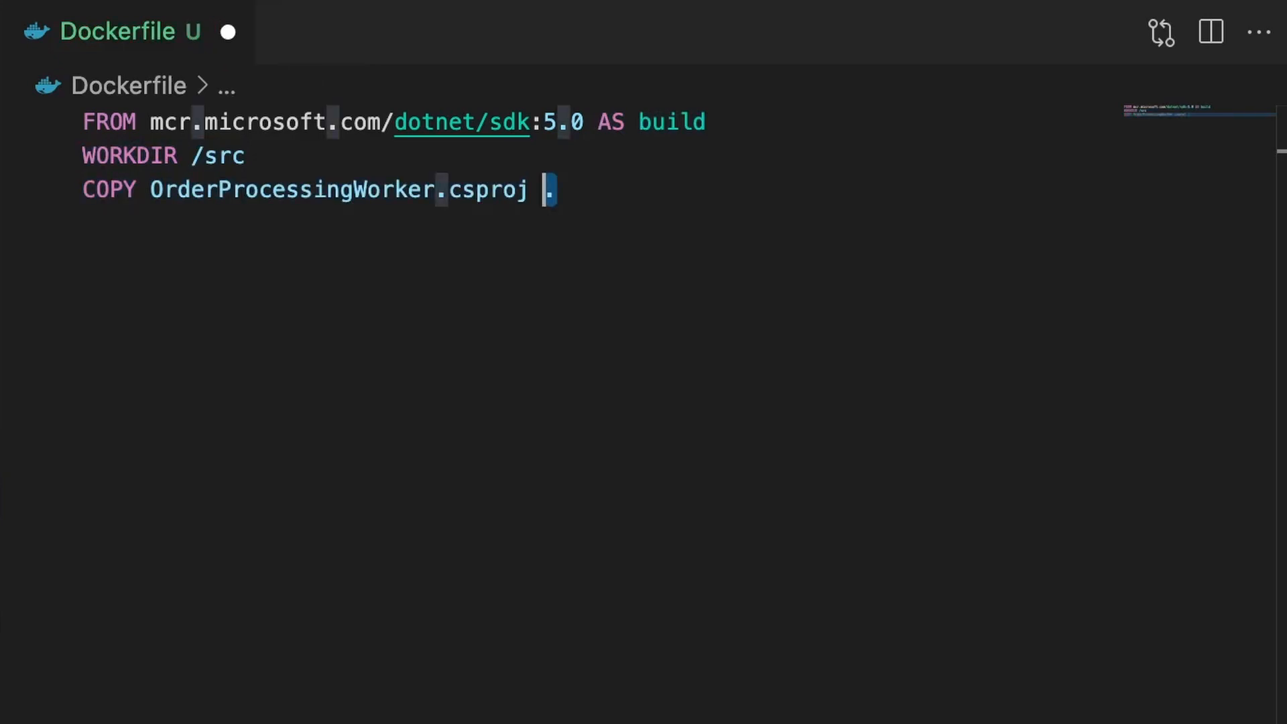
type("RUN")
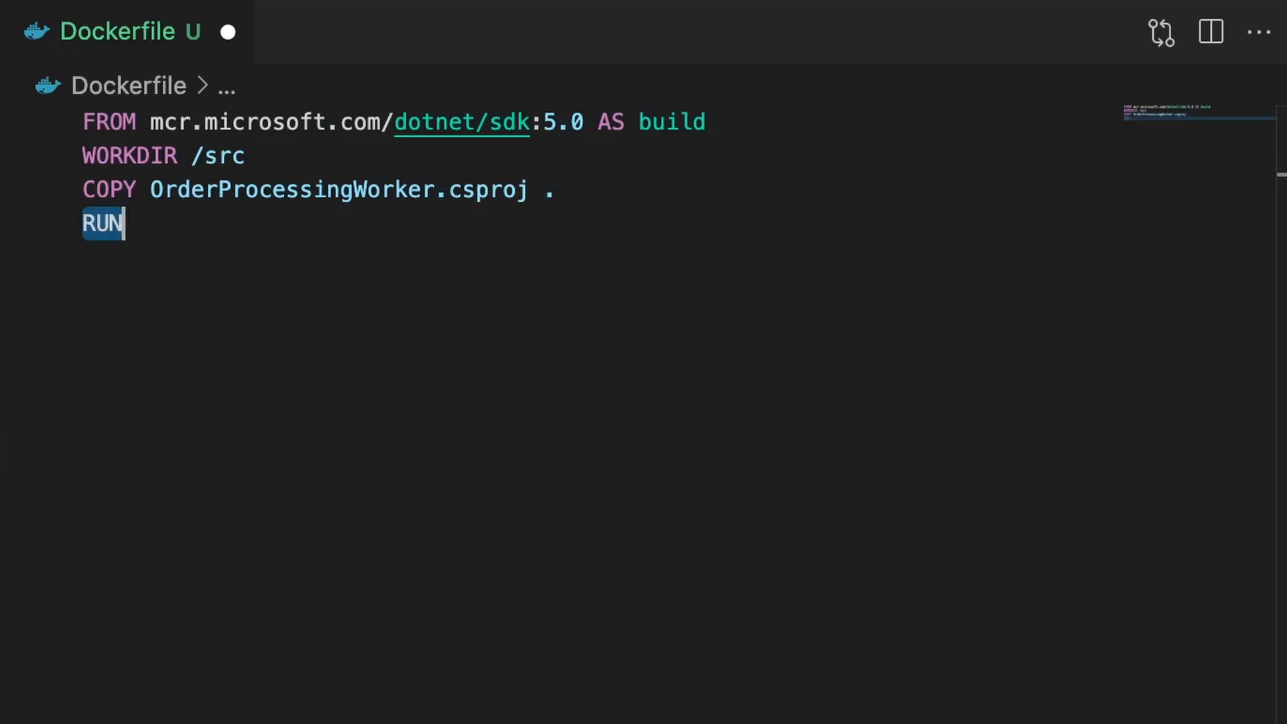
type("dotnet restore")
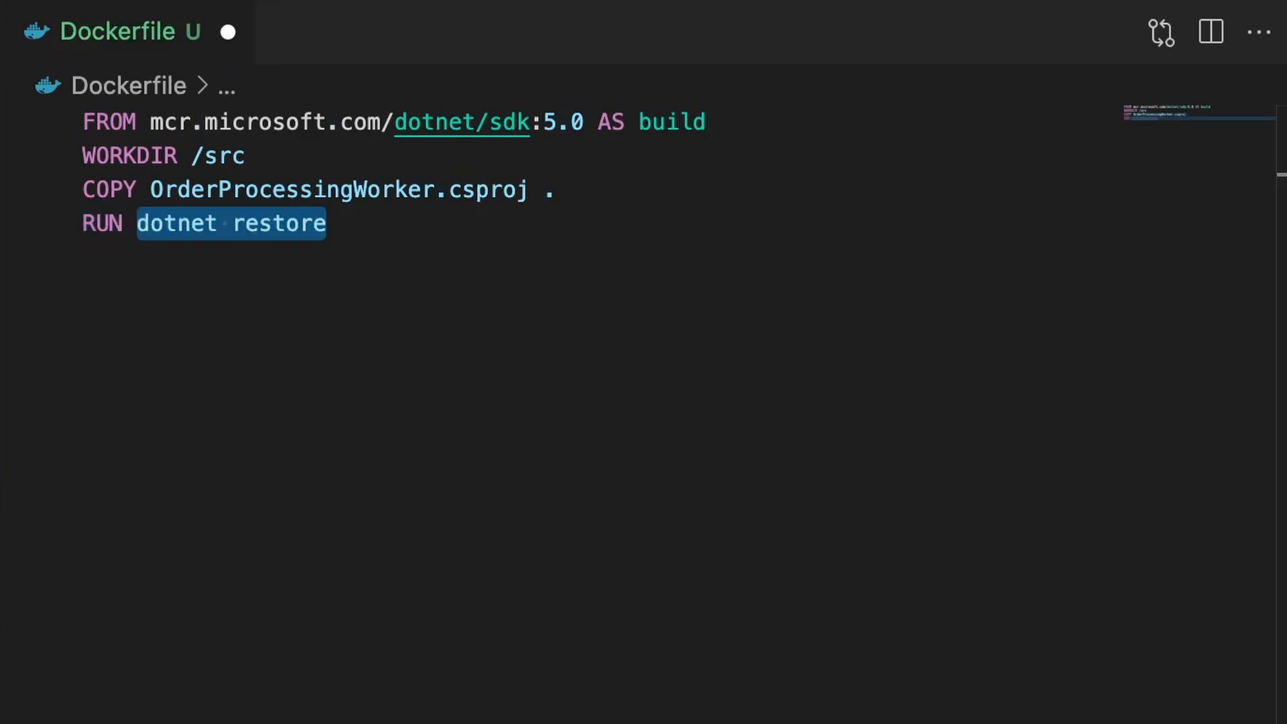
type("\"OrderProcessingWorker.csproj\"")
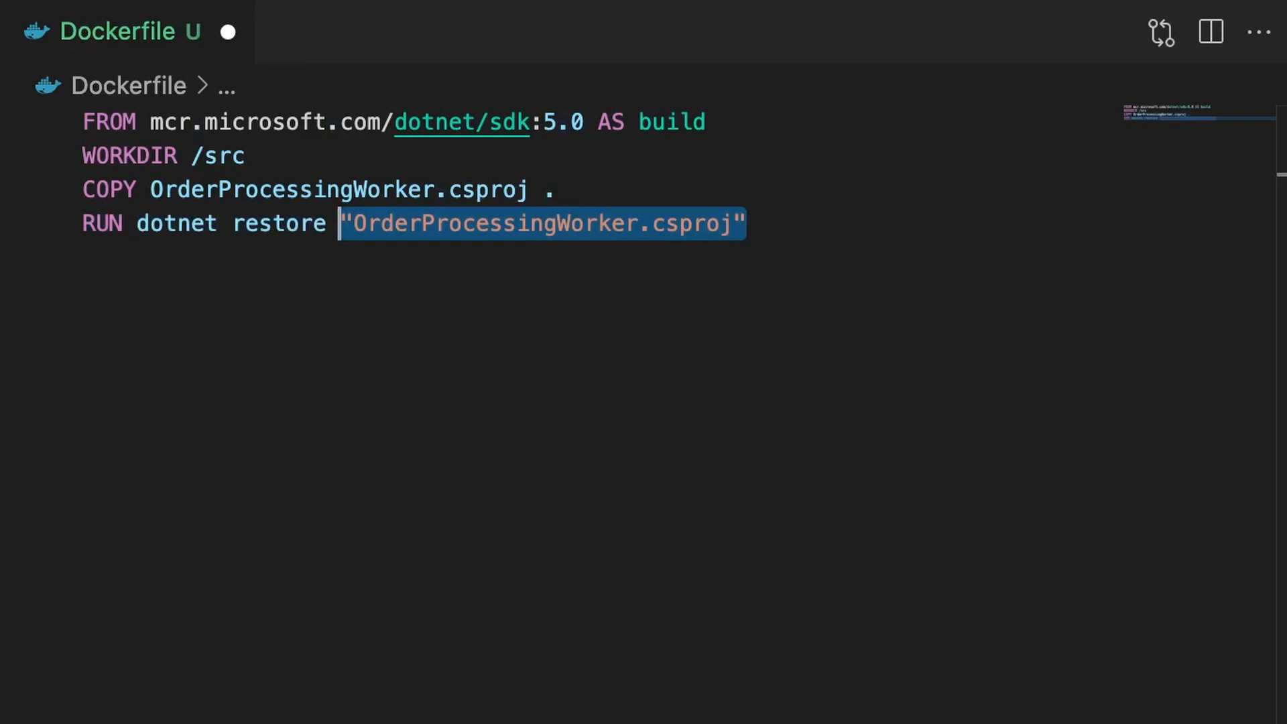
type("COPY")
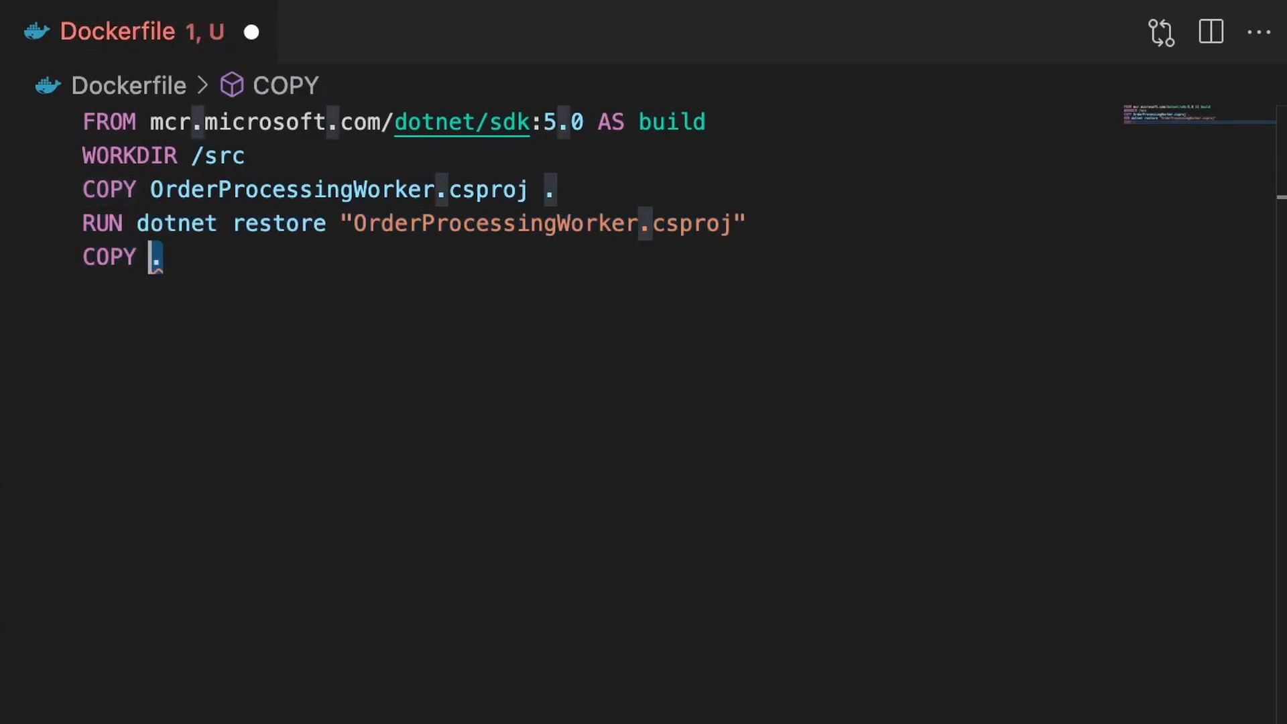
Step: Add COPY . ., publish in Release to /publish, and start an aspnet:5.0 stage
type(".")
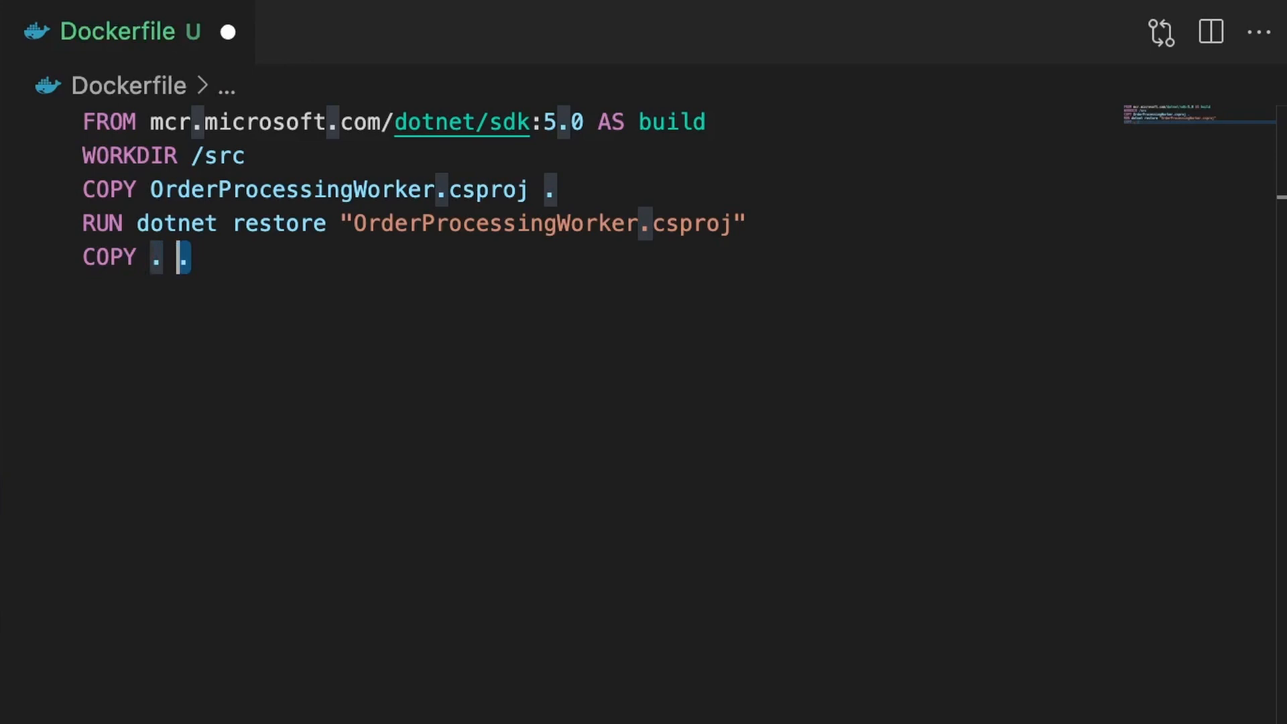
type("RUN")
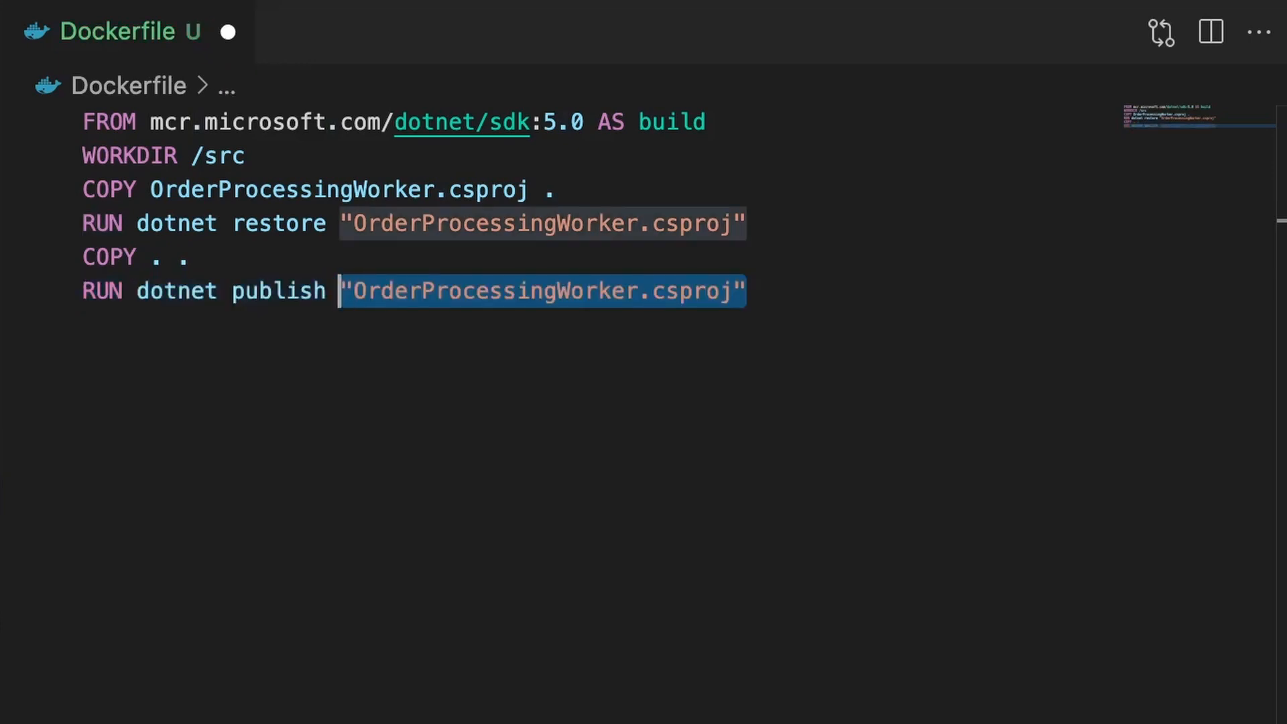
type("-c Release")
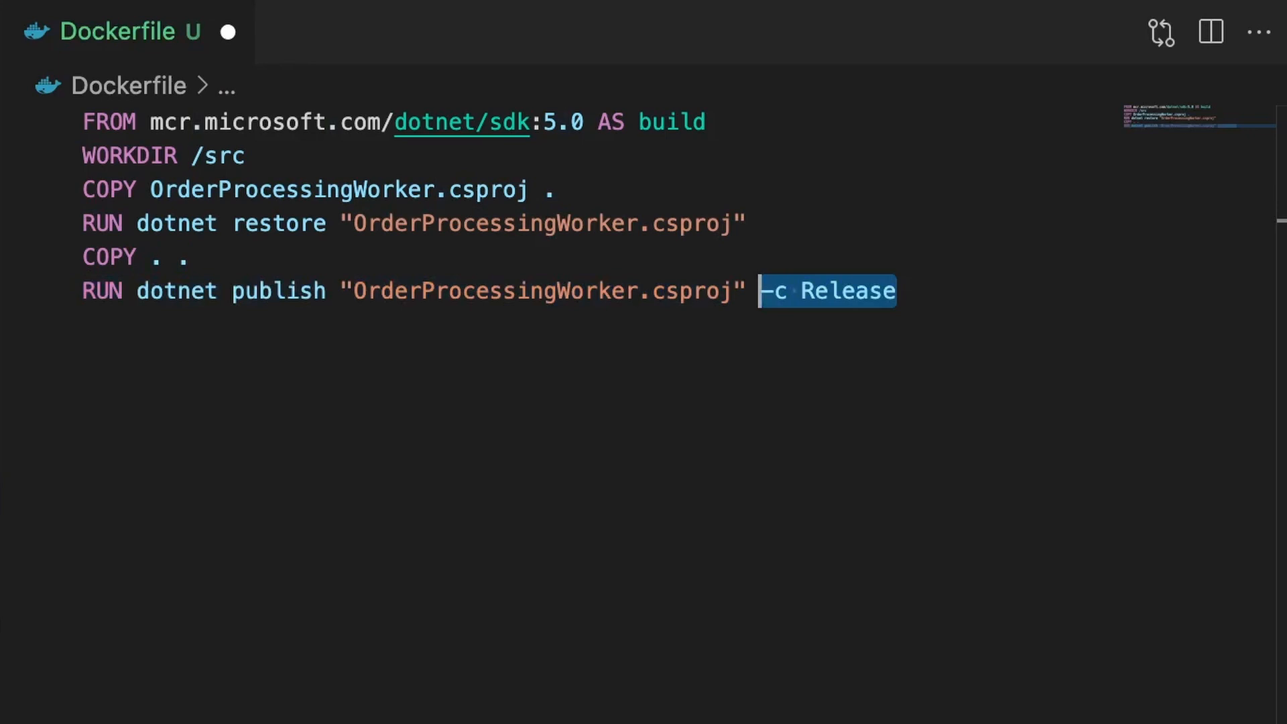
type("-o /publish")
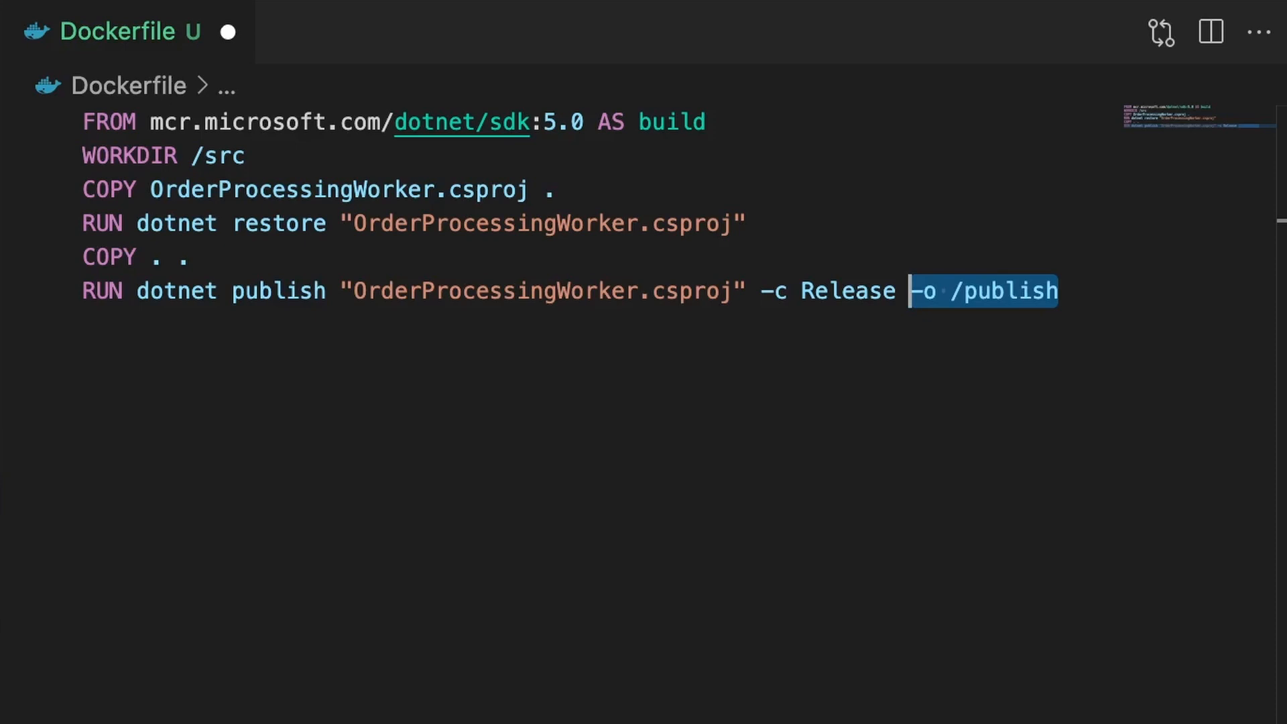
type("FROM mcr.microsoft.com/dotnet/aspnet:5.0")
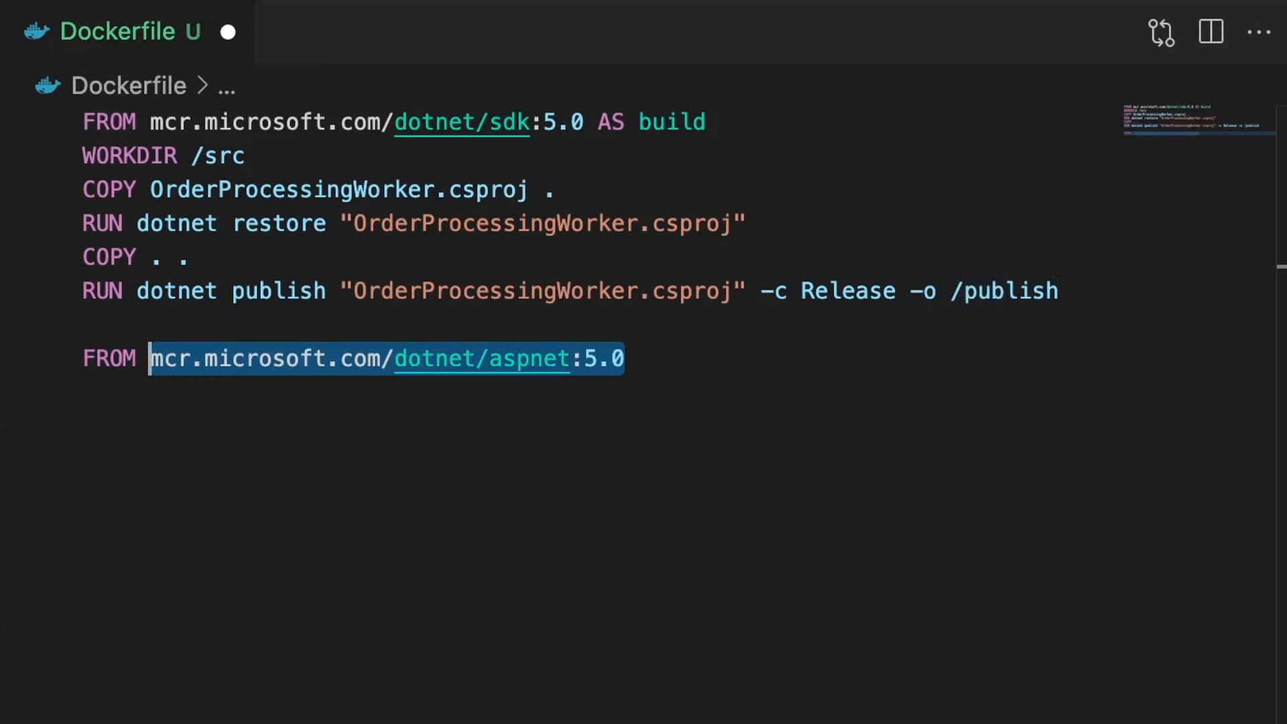
Step: Name the stage final, set WORKDIR /app, and COPY --from=build /publish into it
type("as final")
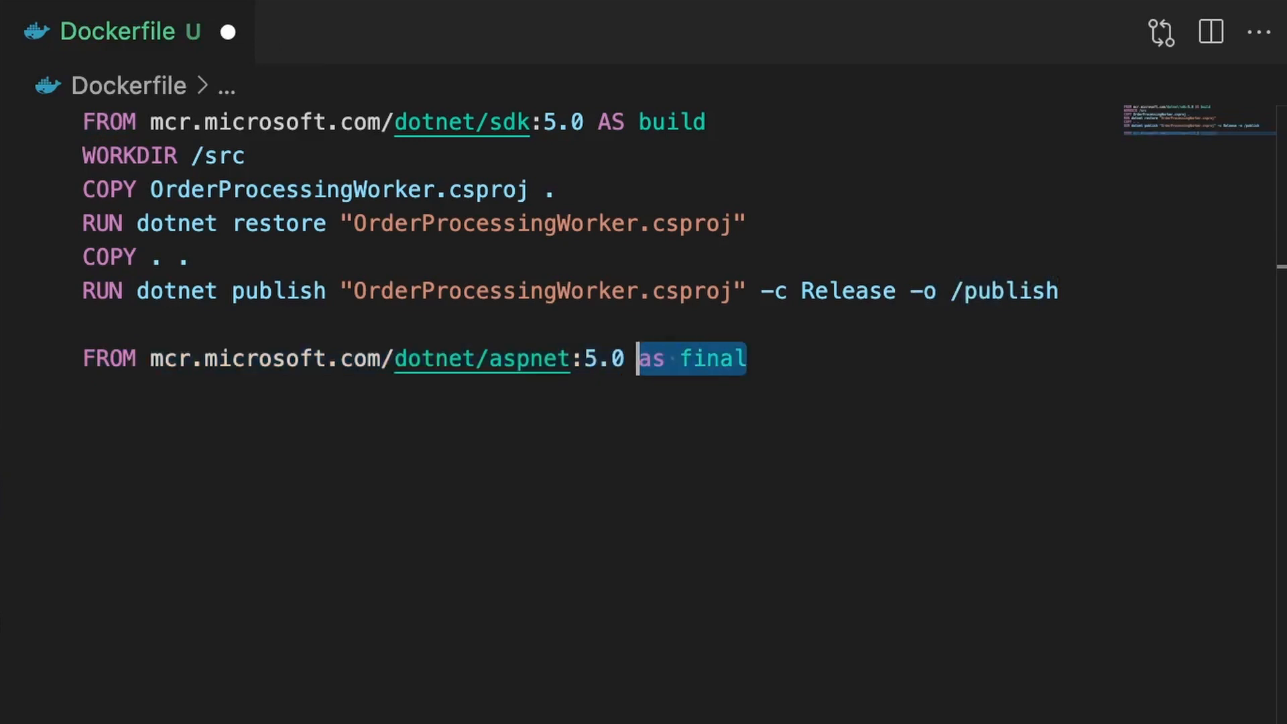
type("WORKDIR")
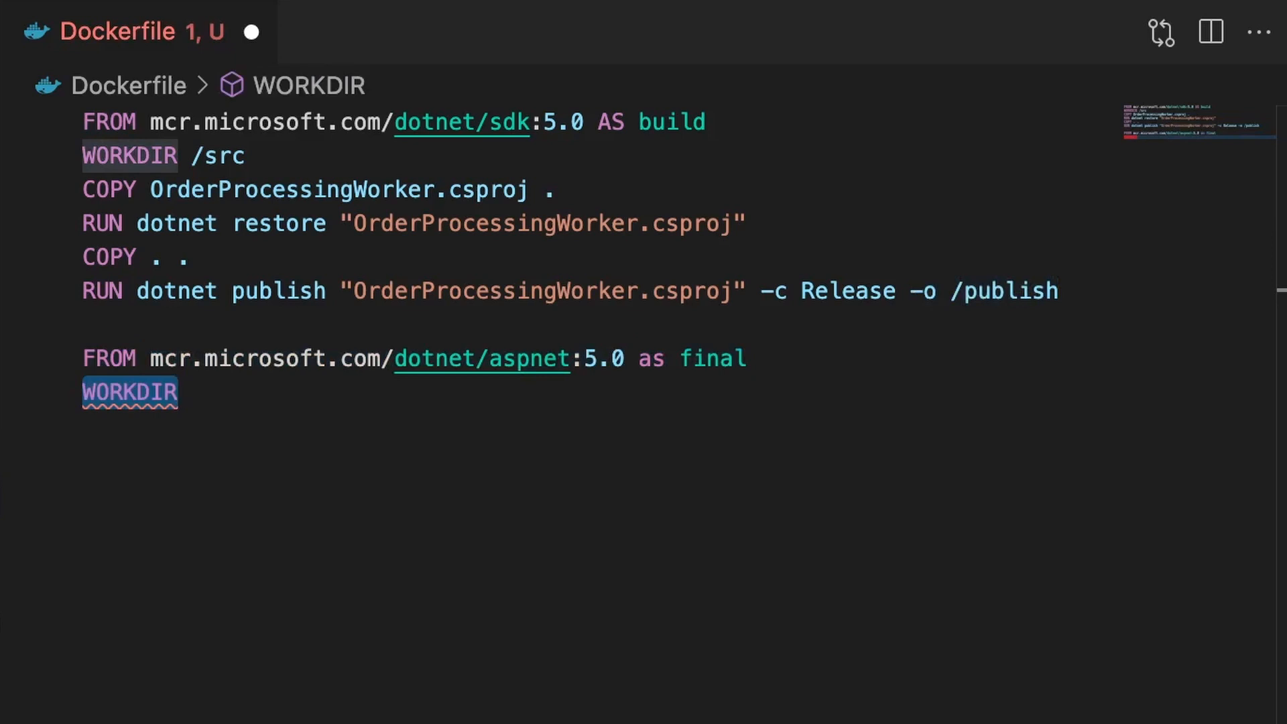
type("/app")
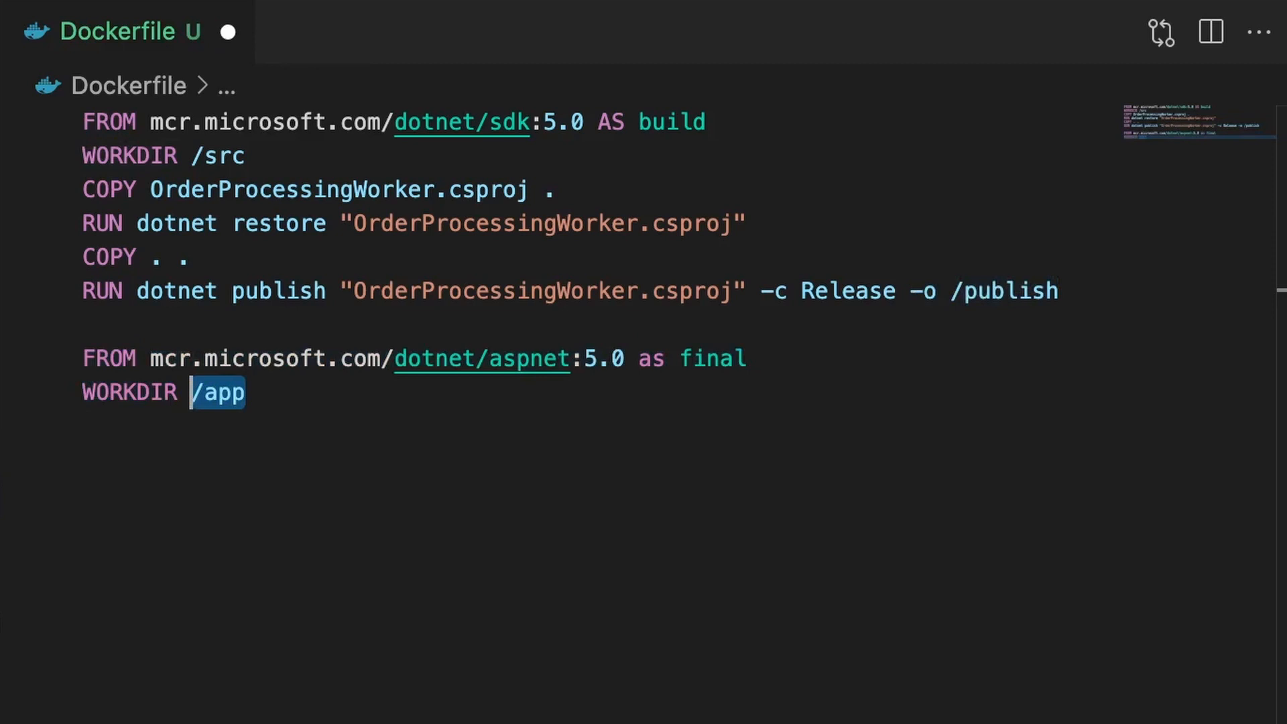
type("COPY")
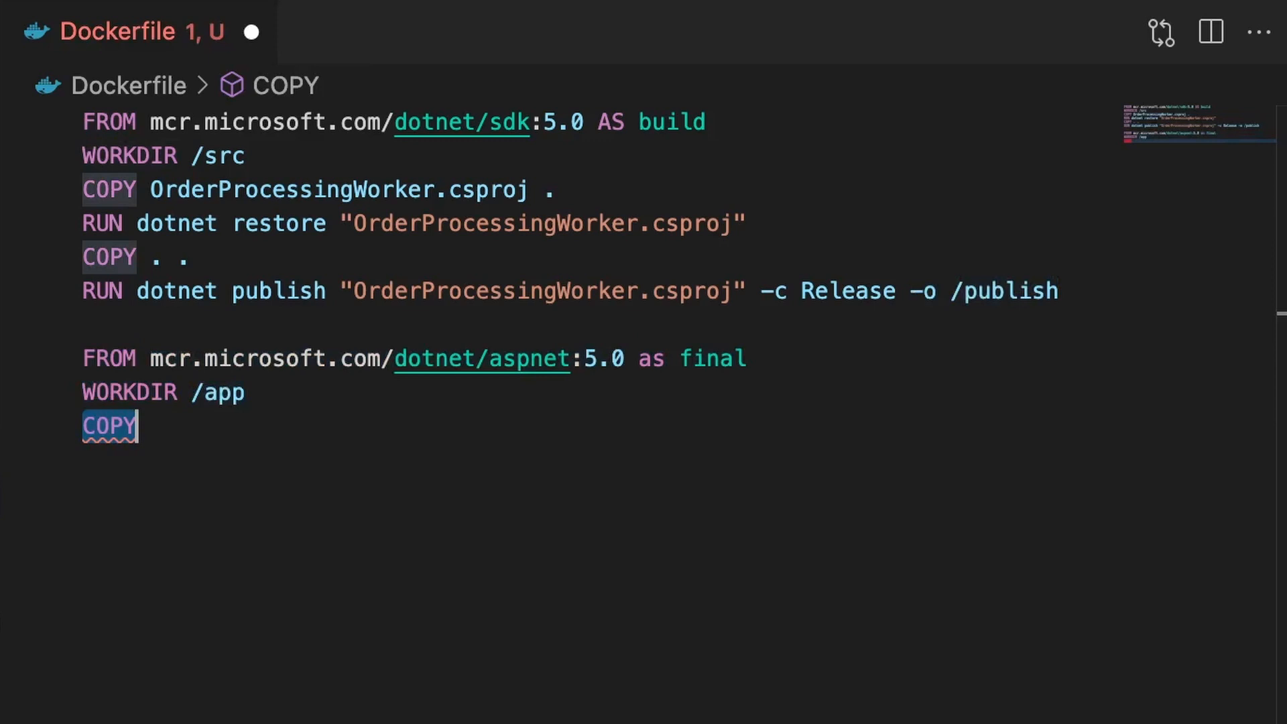
type("--from=build")
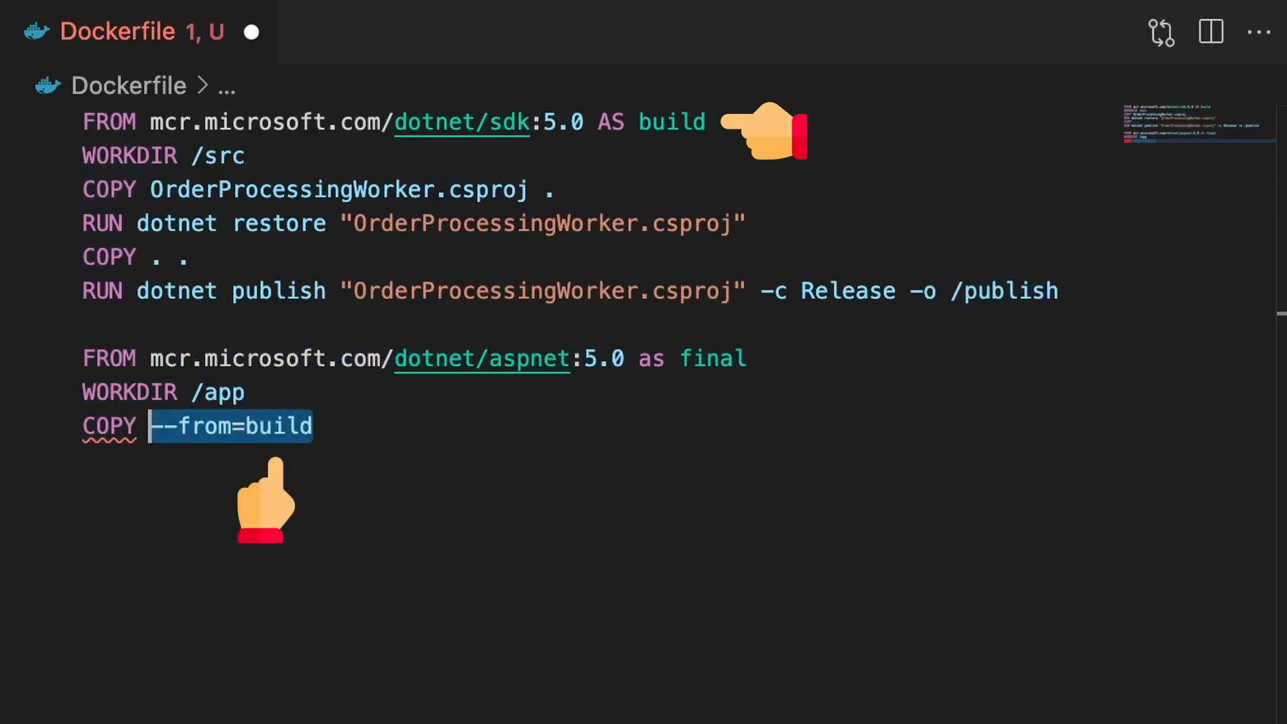
type("/publish")
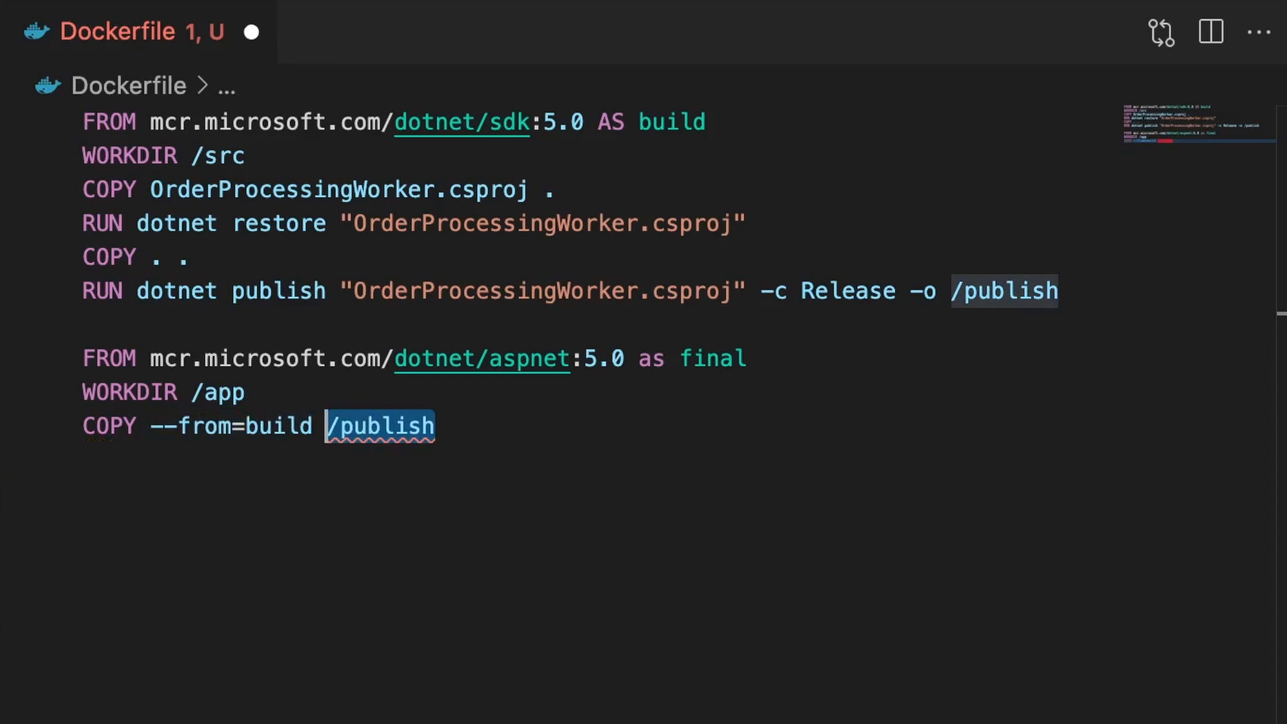
type(".")
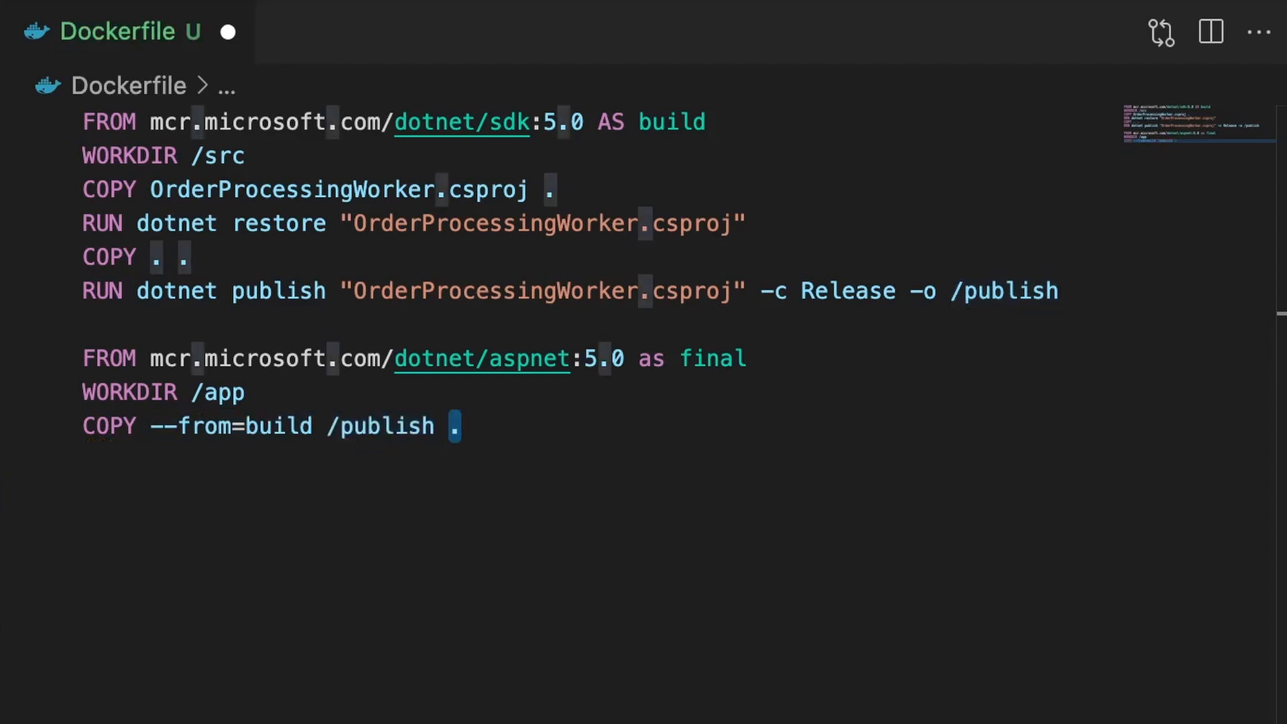
Step: Add ENTRYPOINT ["dotnet", "OrderProcessingWorker.dll"] to the Dockerfile
type("ENTRYPOINT [")
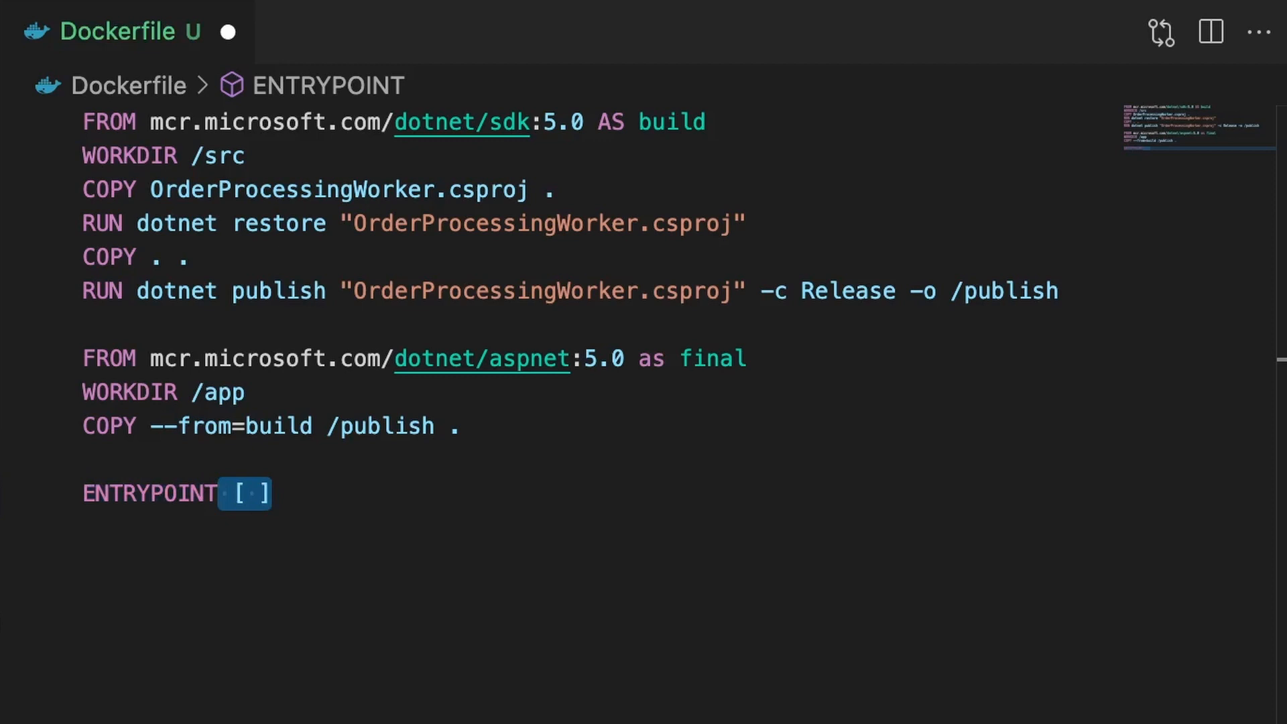
type("\"dotnet\"")
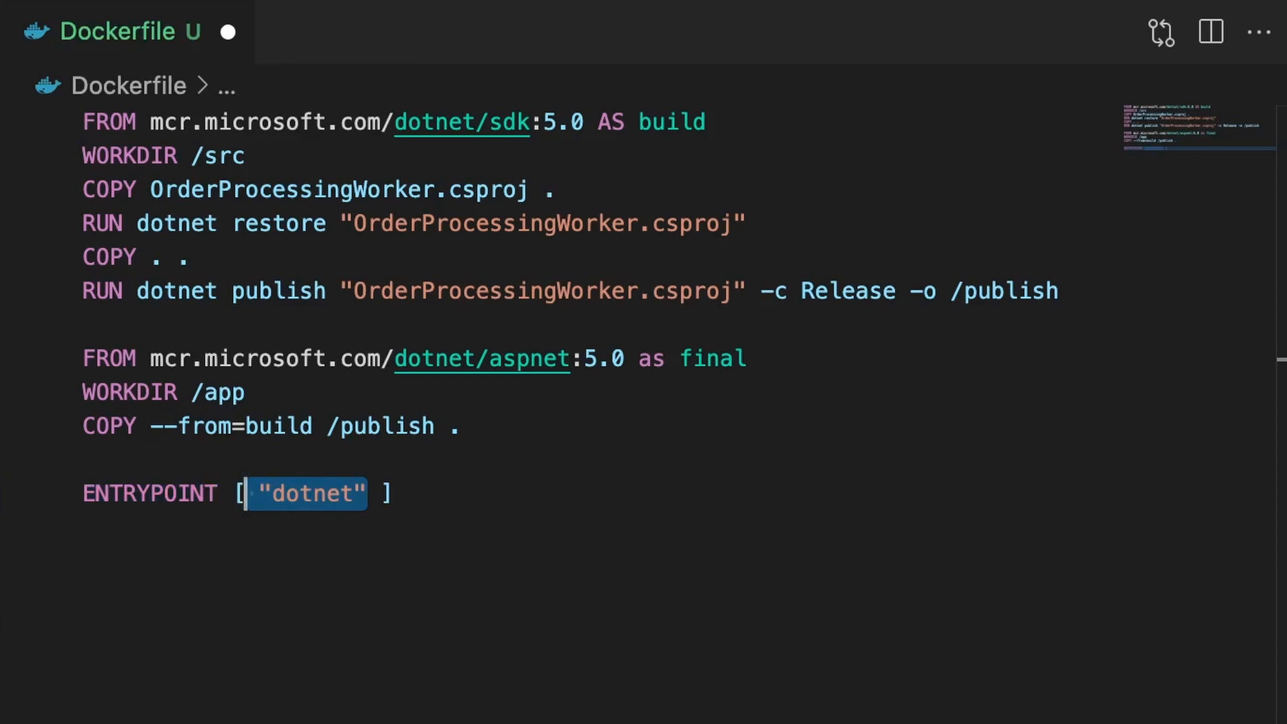
type(", \"OrderProcessingWorker.dll\"")
type("docker build")
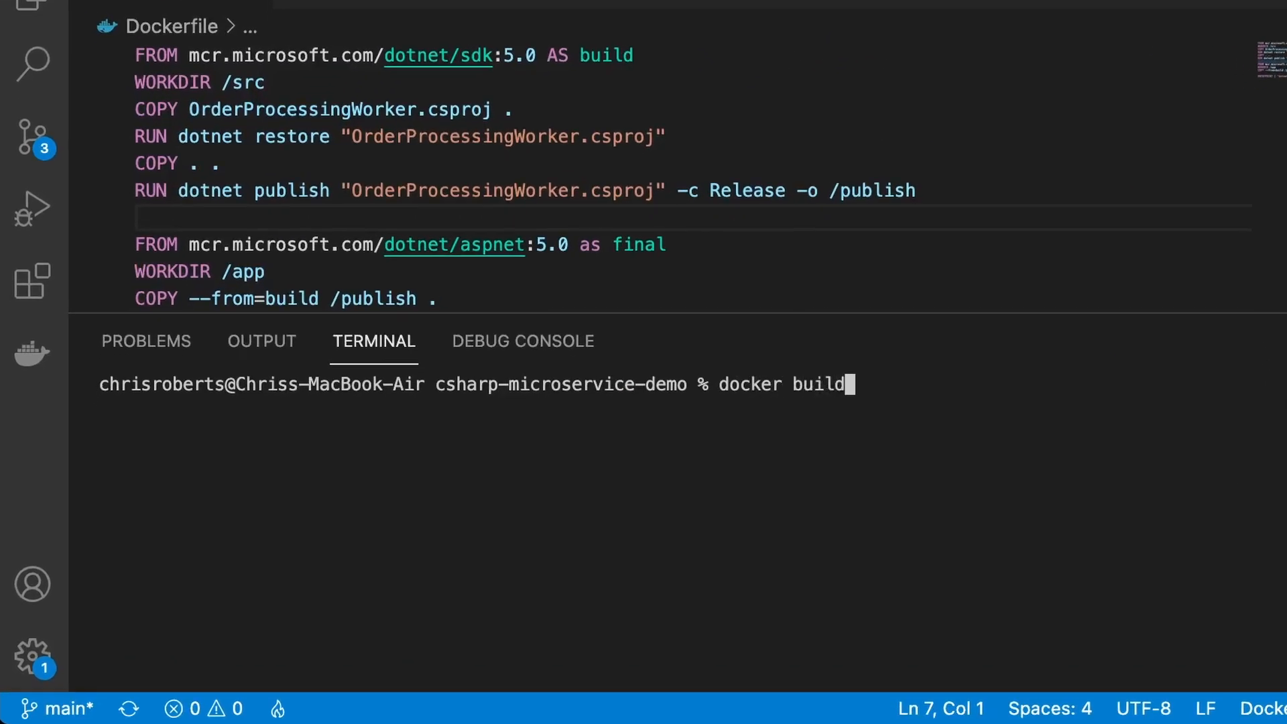
Step: Run docker build -t chrismroberts/csharpdemo:1 . in the terminal
type("-t")
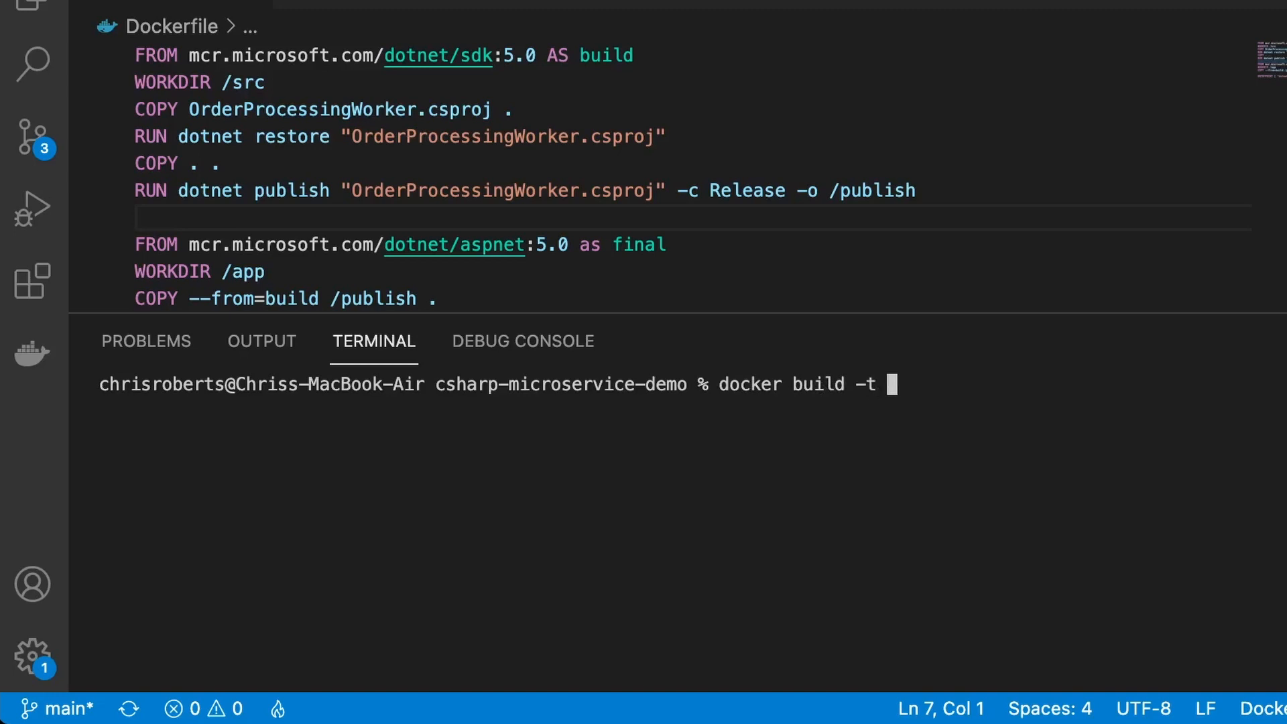
type("chrismr")
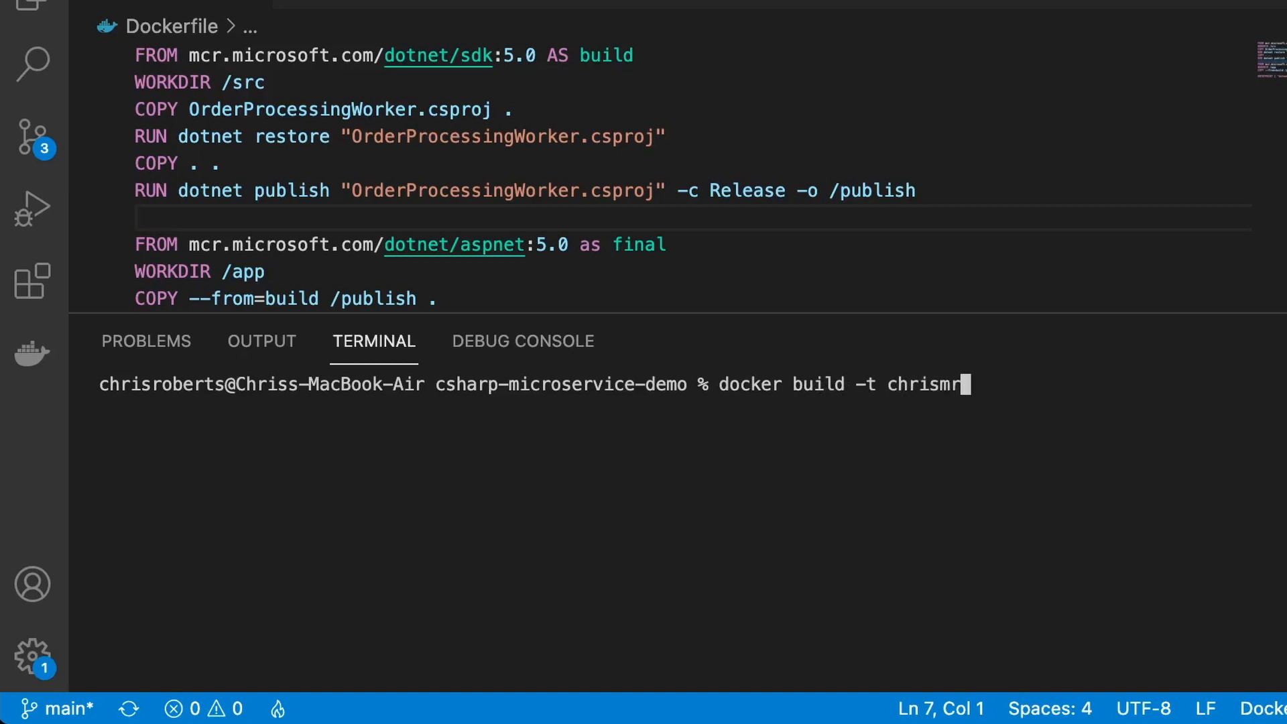
type("oberts/csh")
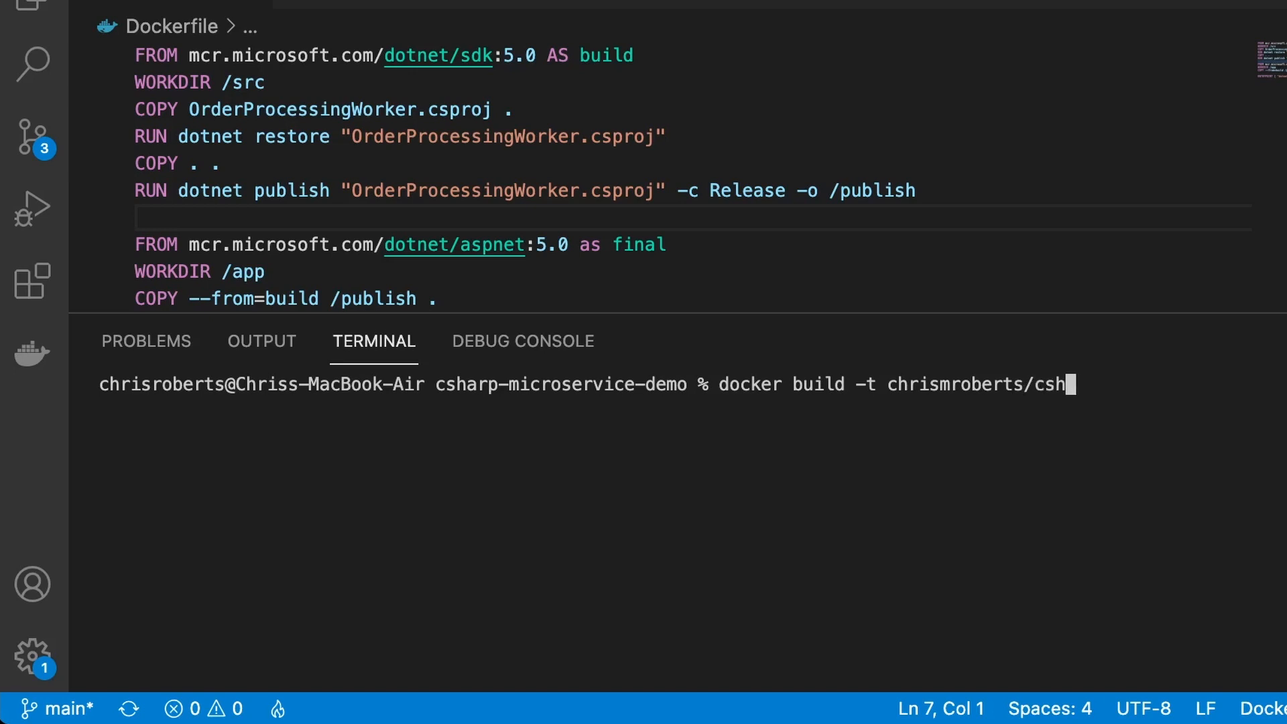
type("arpdemo")
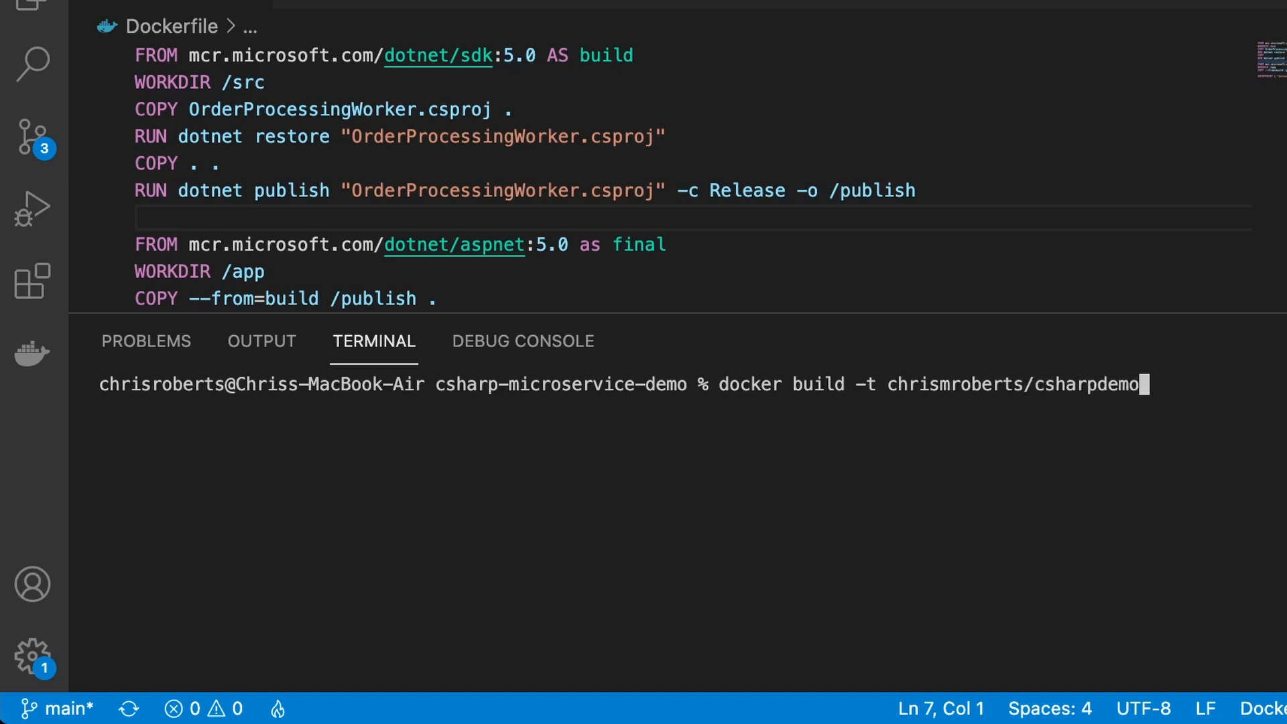
type(":1")
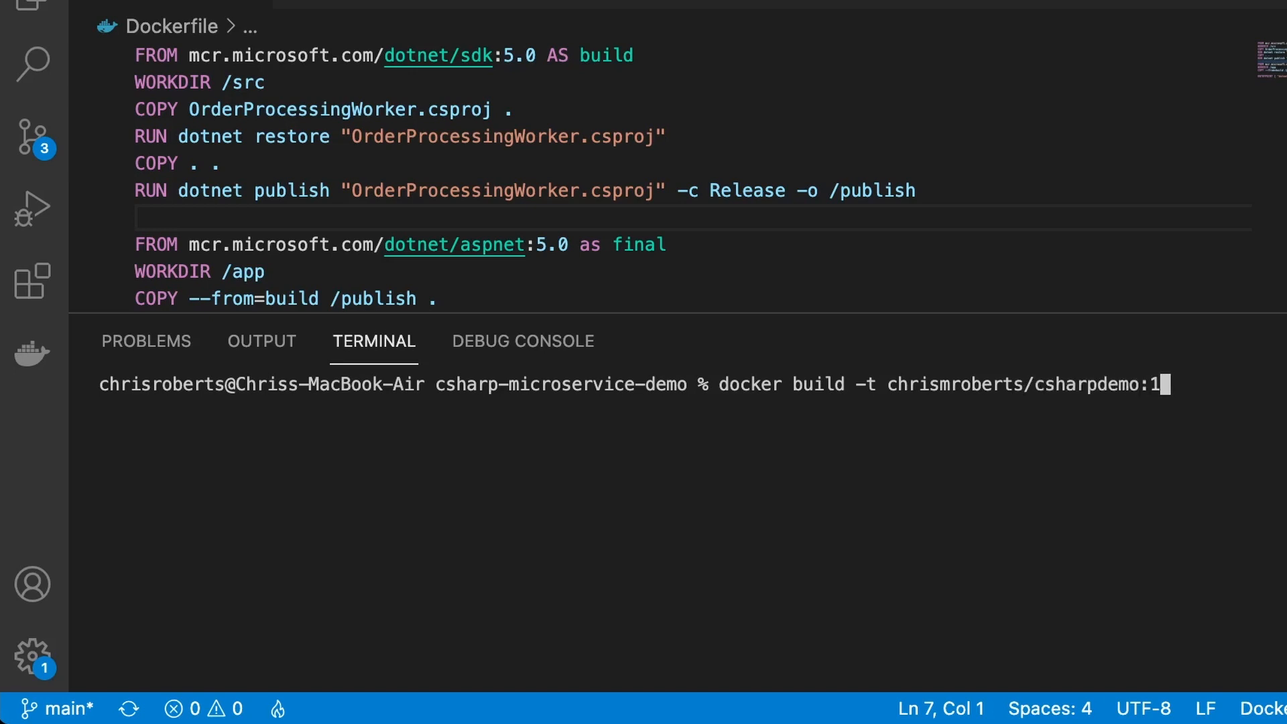
type(".")
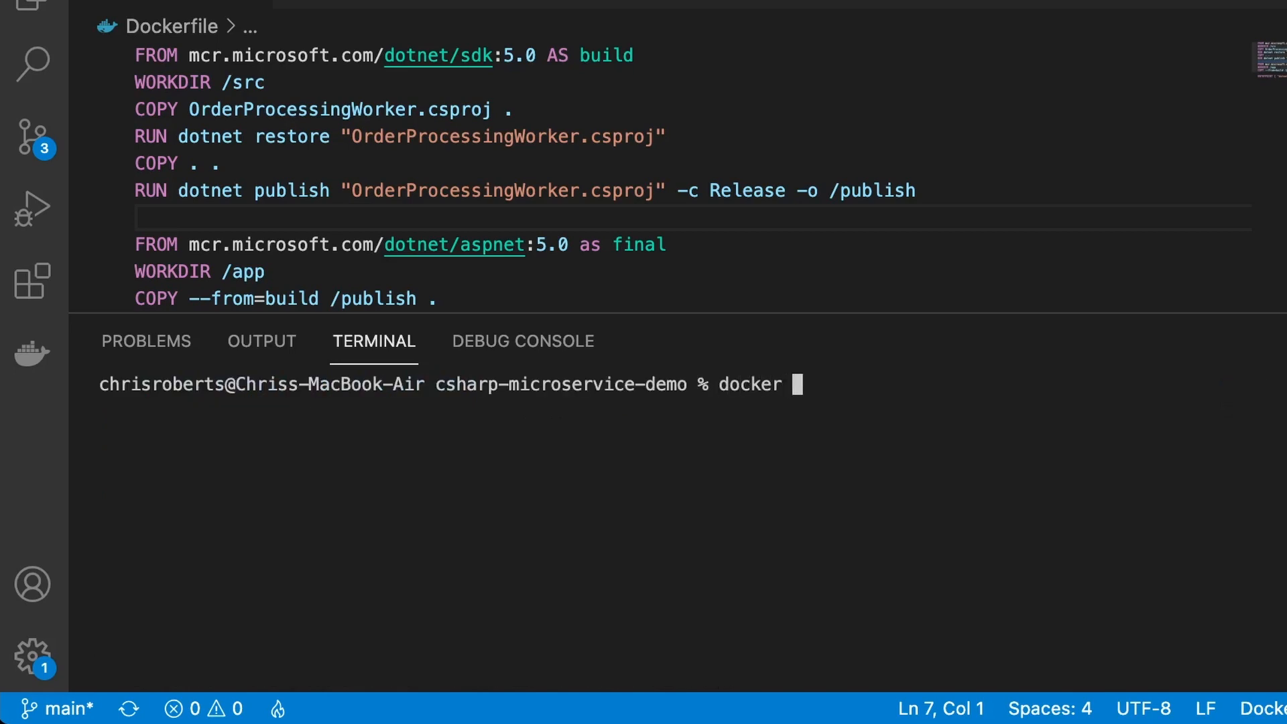
Step: List local Docker images with docker image ls | grep to find csharpdemo
type("image ls | grep")
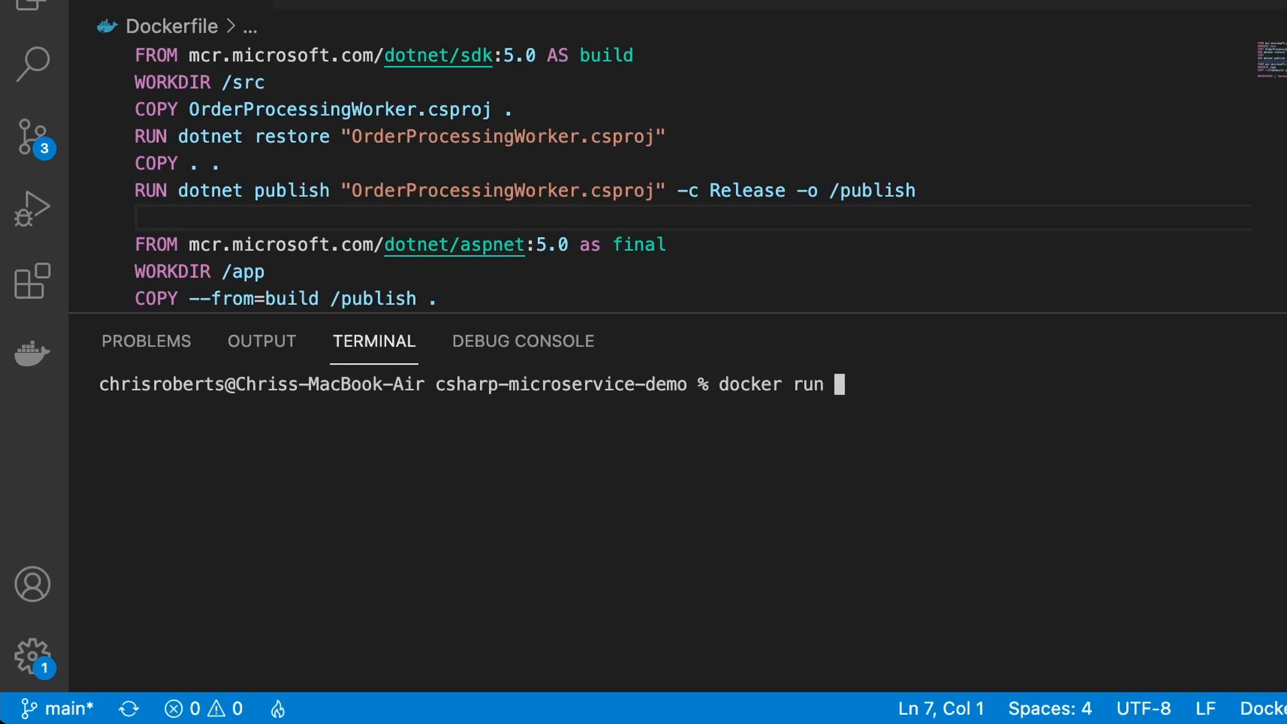
Step: Enter docker run --rm -it --env-file .env chrismroberts/csharpdemo:1 across continued lines
type("--rm")
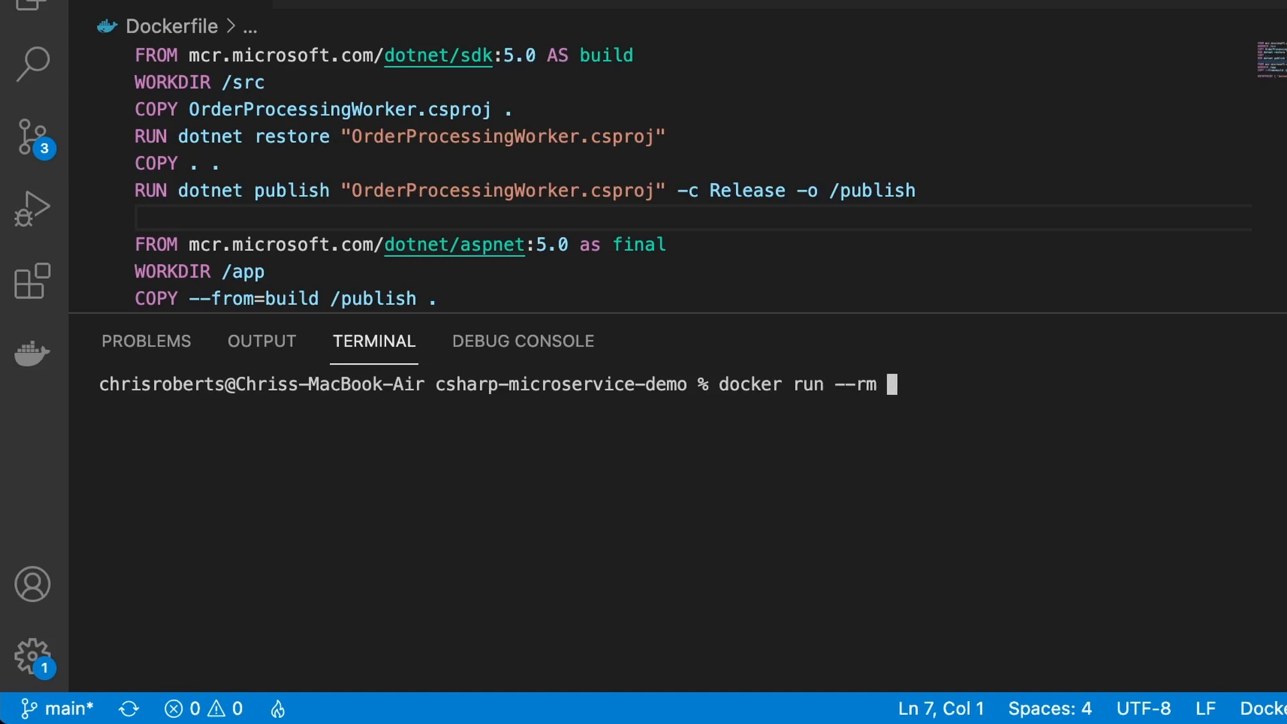
type("-")
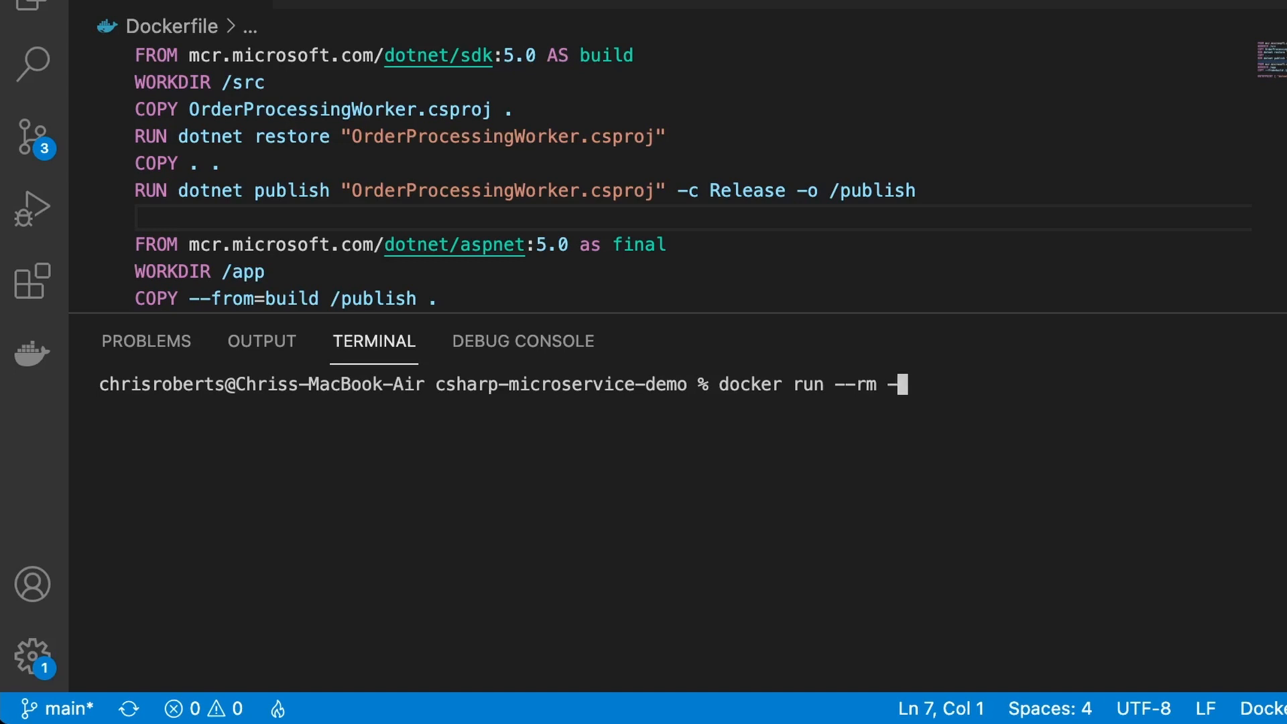
type("it")
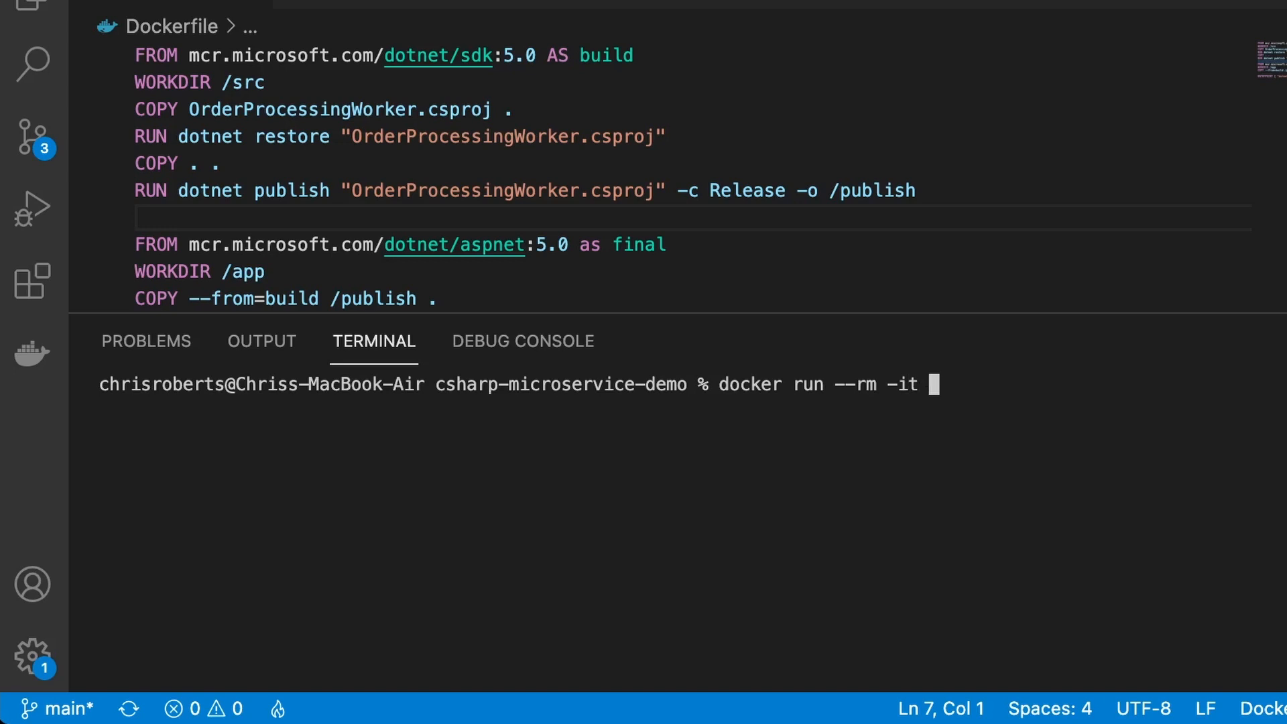
type("\\")
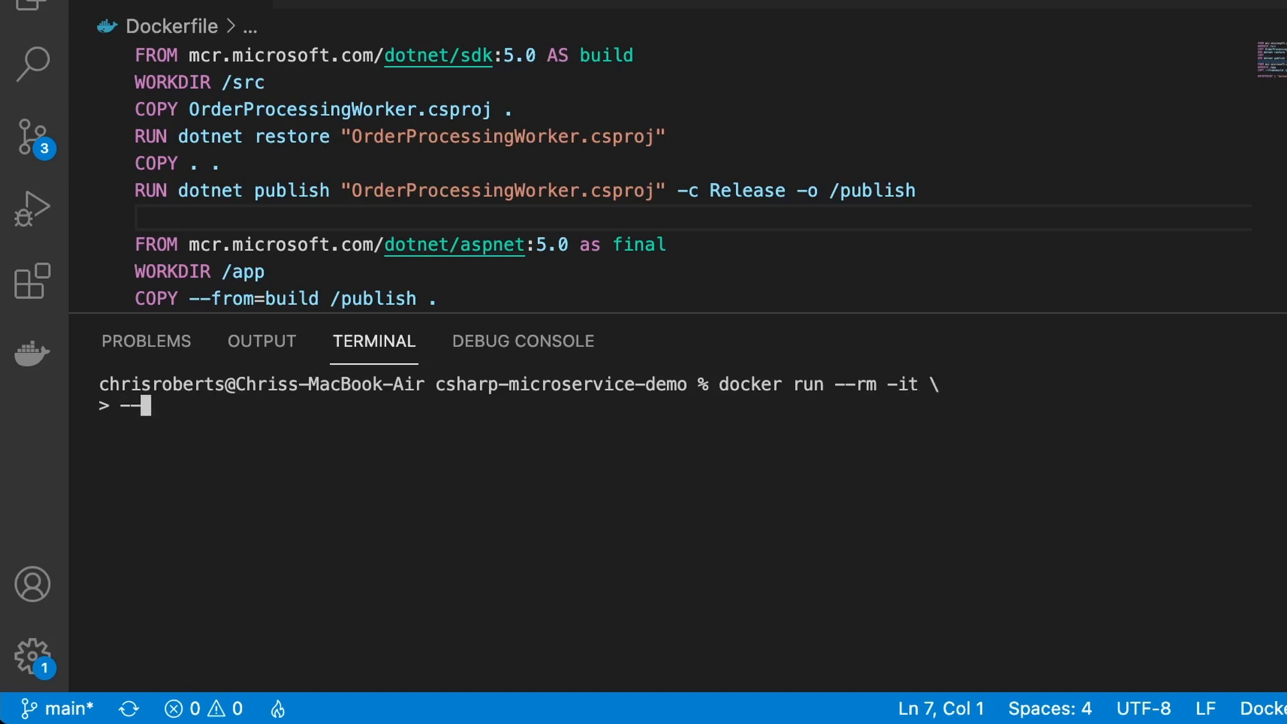
type("env-file")
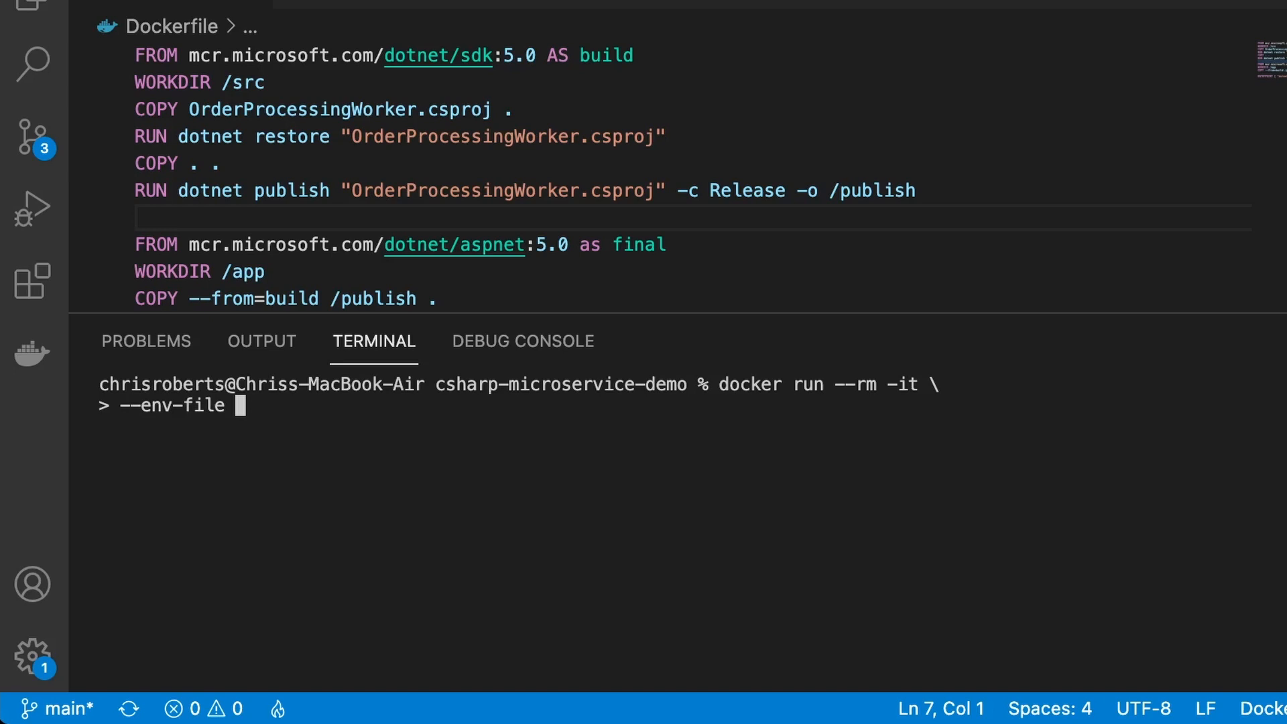
type(".env \\")
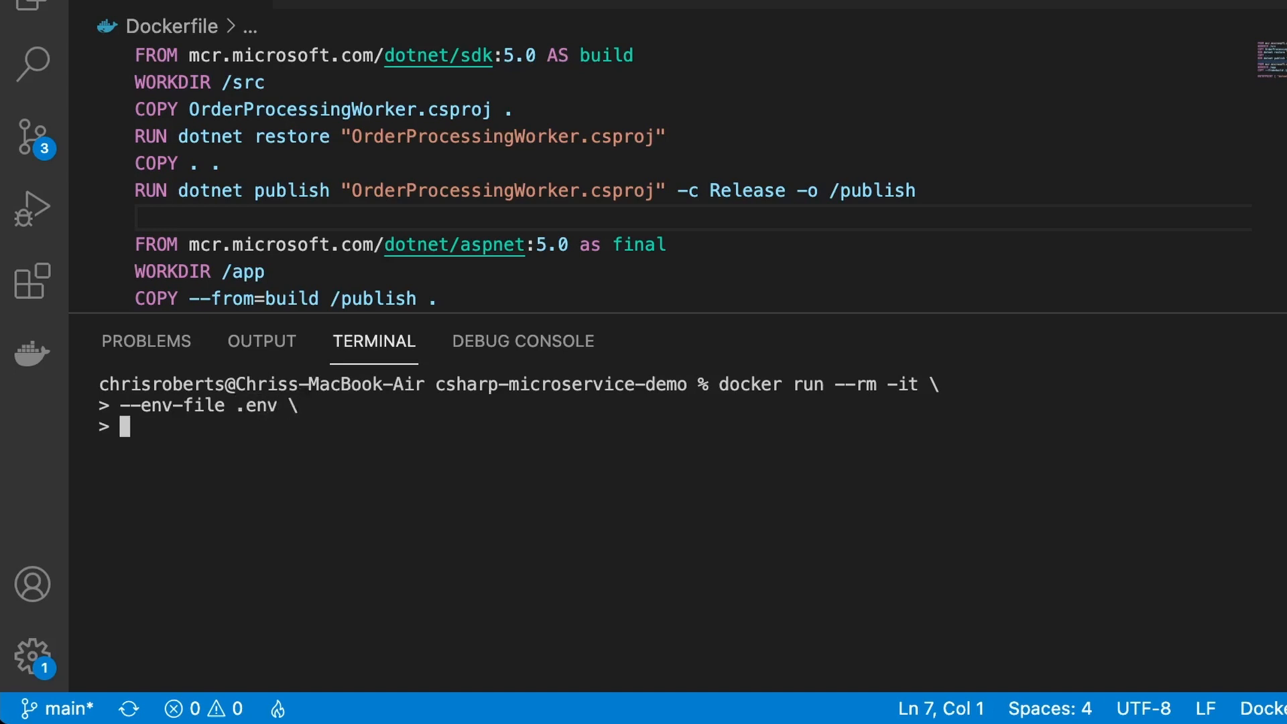
type("chrismrob")
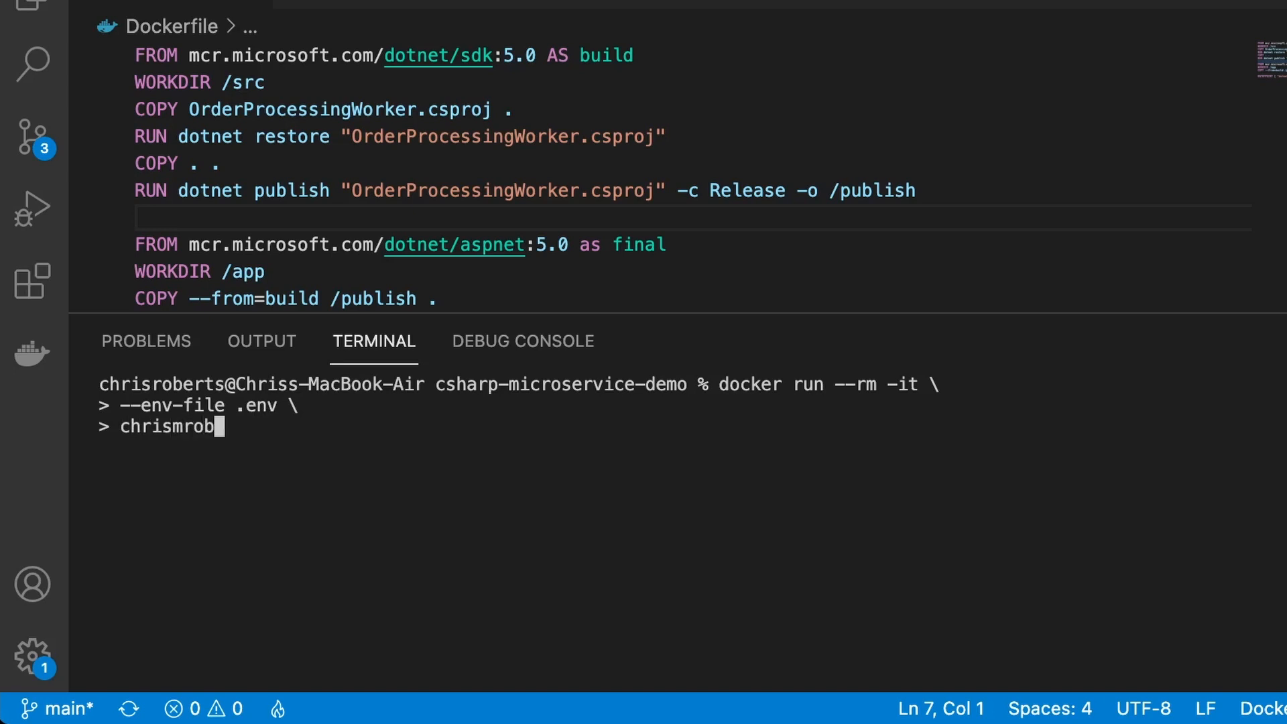
type("erts/csharpdemo:1")
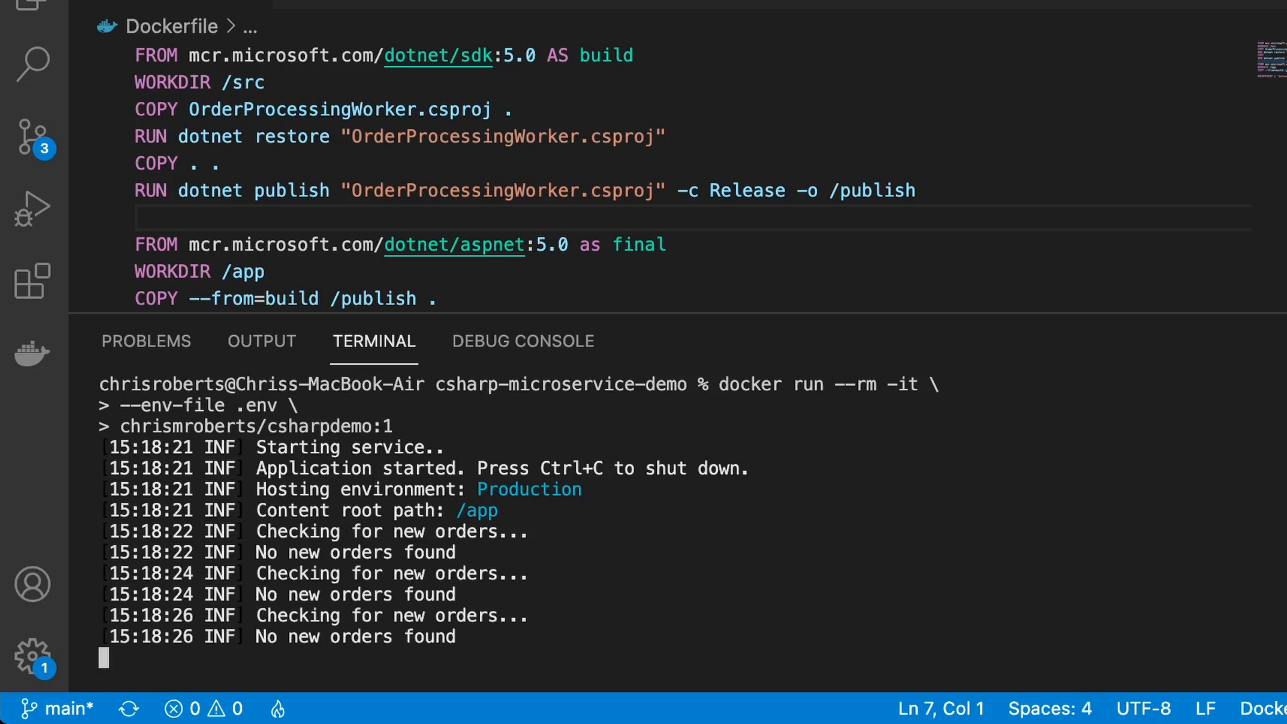
Step: Stop the running csharpdemo:1 worker container with Ctrl+C
key("ctrl+c")
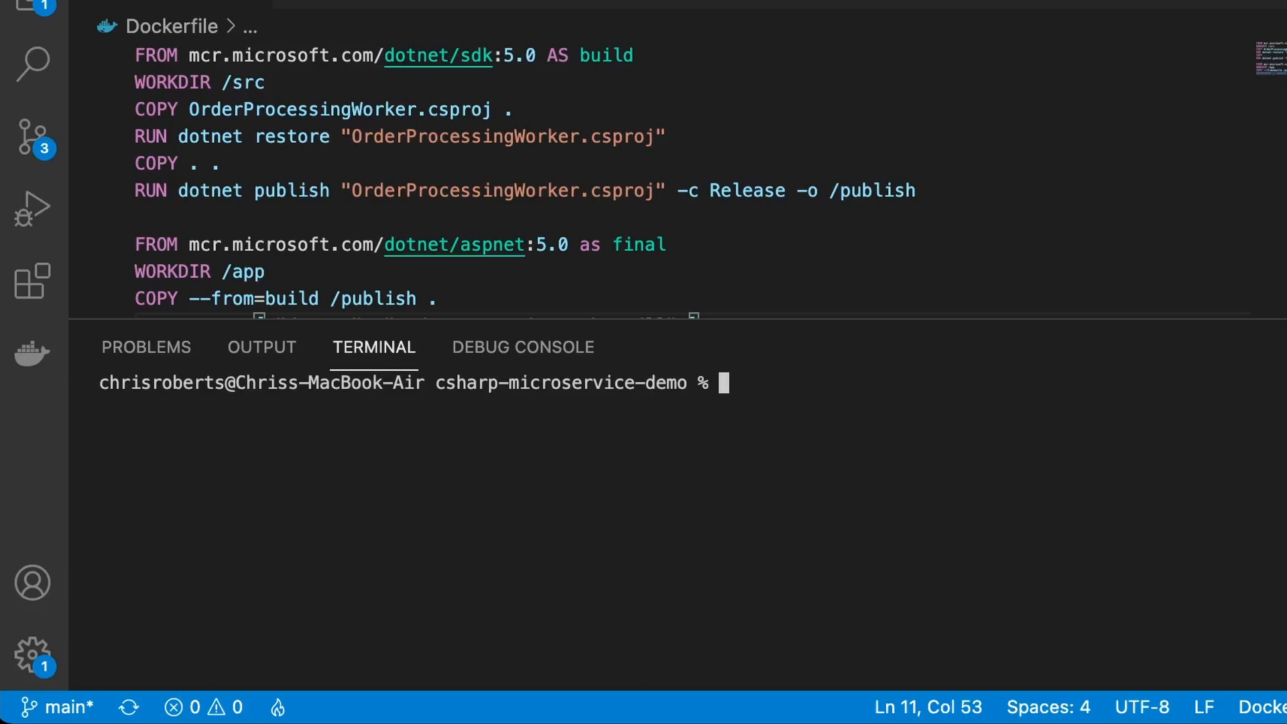
Step: Begin entering docker push chrismroberts/csharpdemo:1 to upload the image
type("docker push chrismrober")
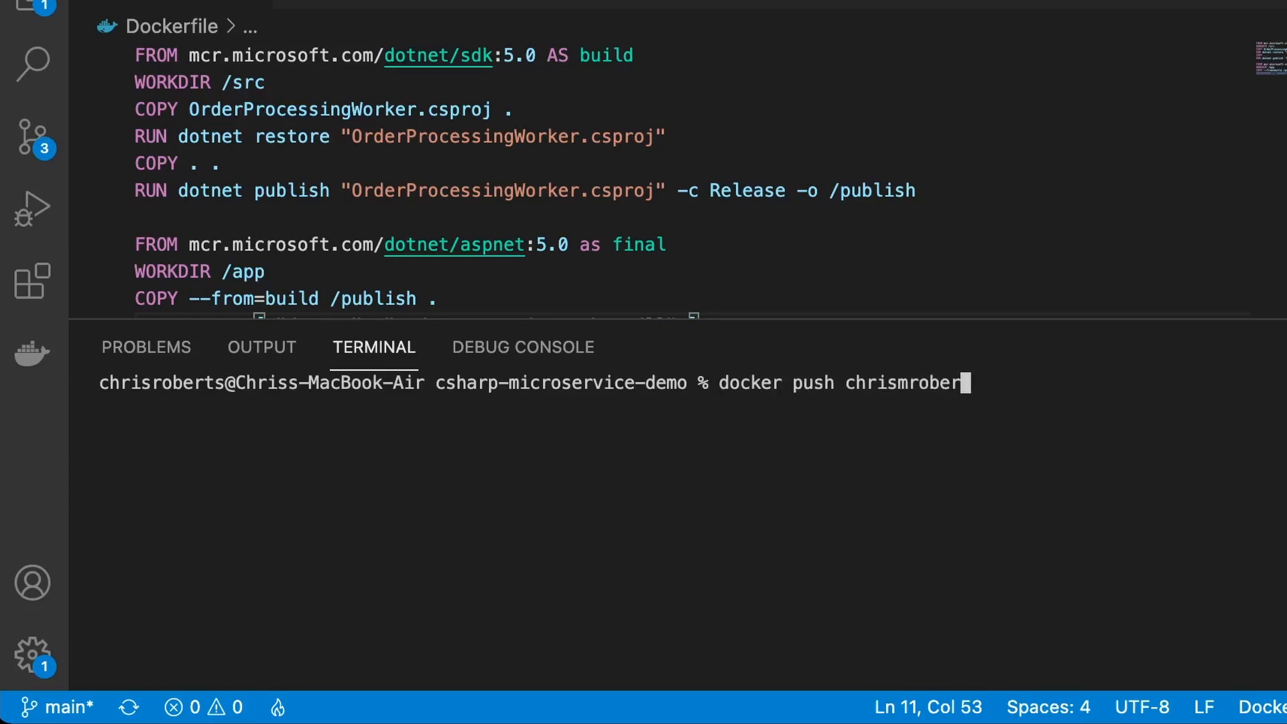